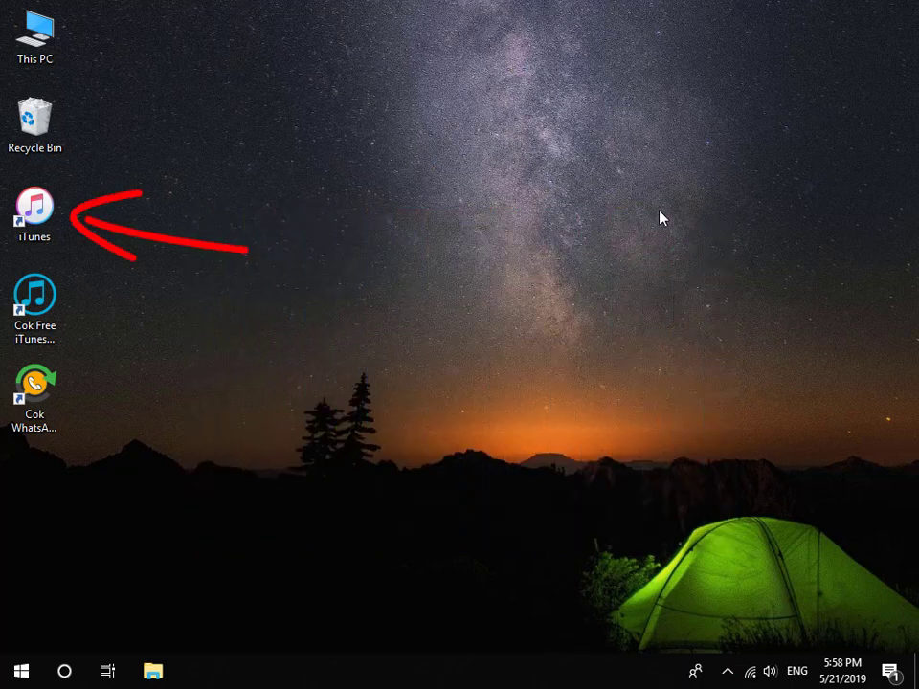
# Launch iTunes from its desktop shortcut
pyautogui.click(34, 212)
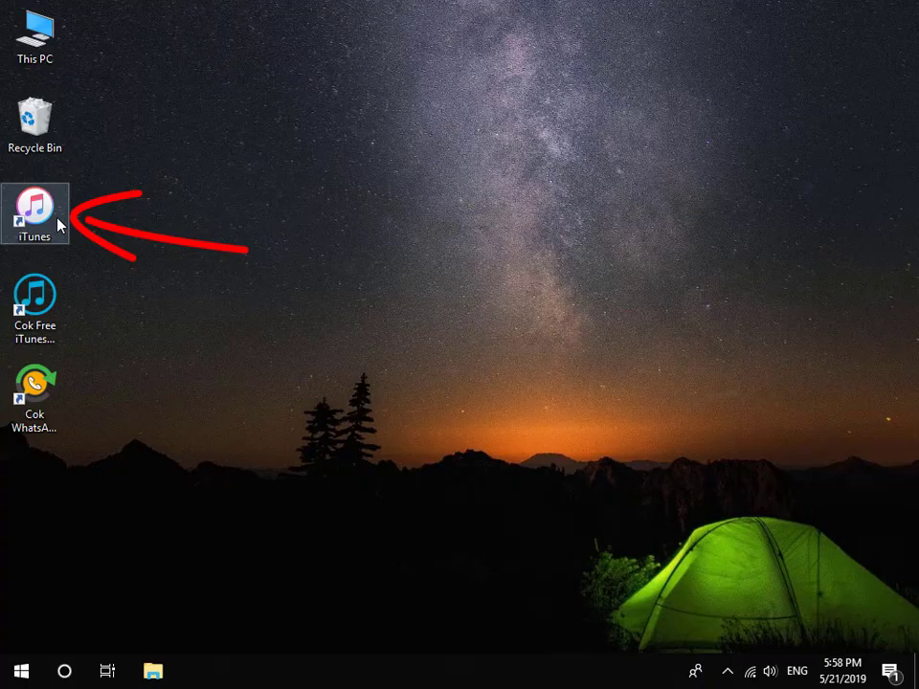
pyautogui.doubleClick(35, 213)
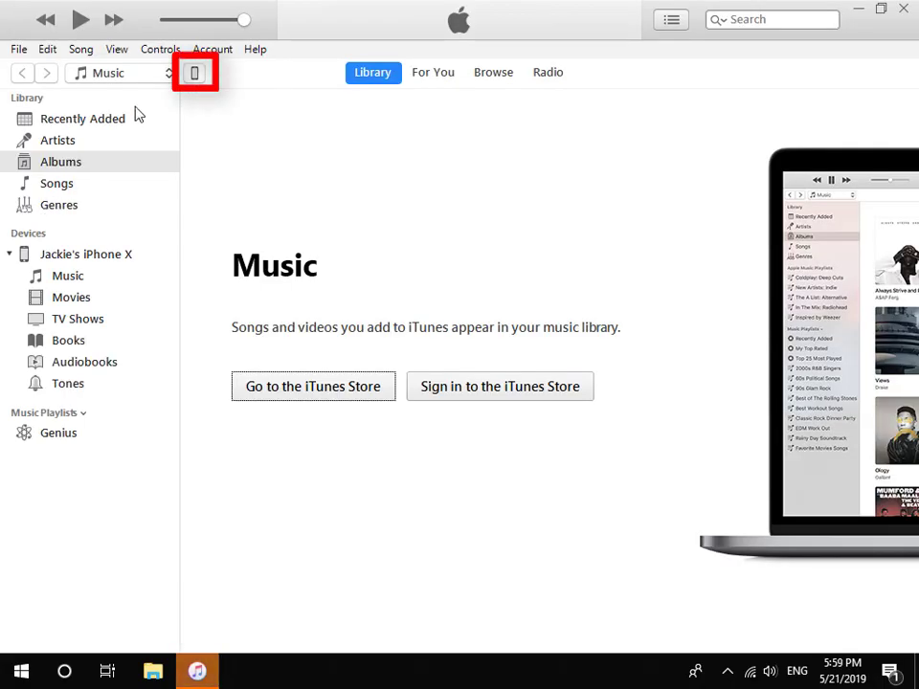
pyautogui.click(194, 72)
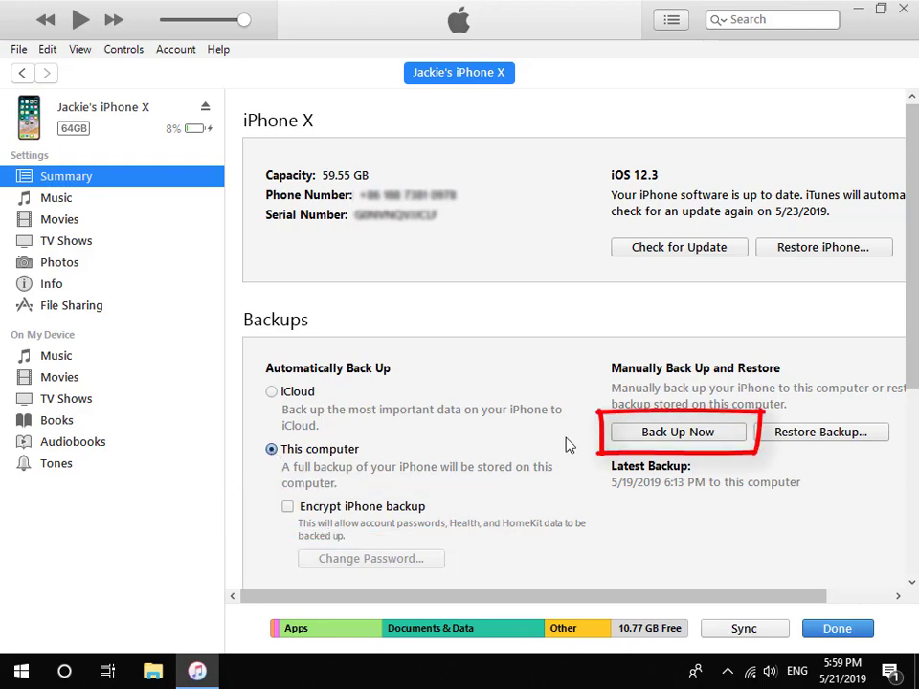
pyautogui.click(677, 432)
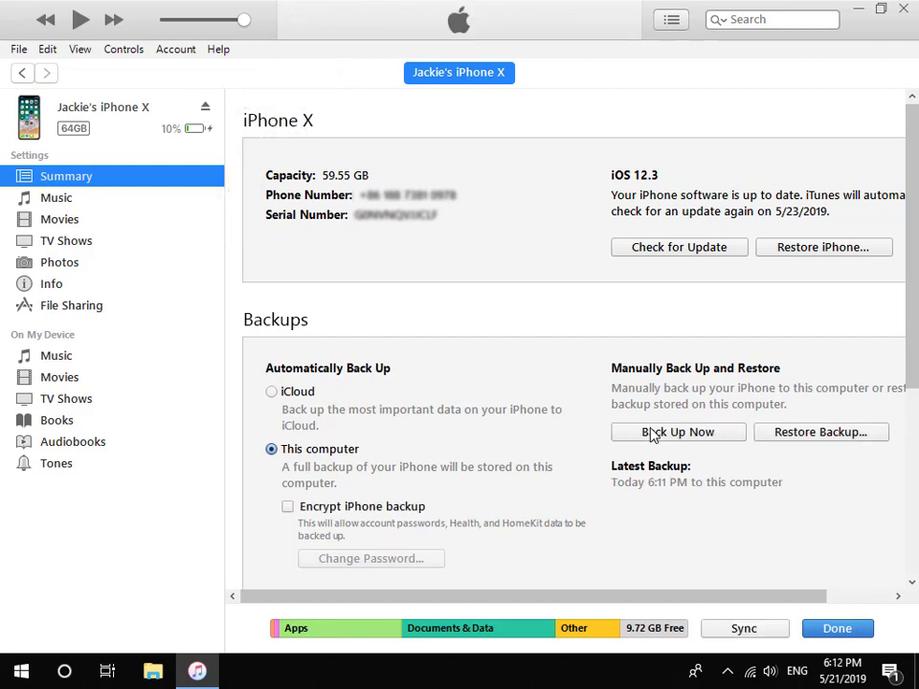
pyautogui.moveTo(889, 75)
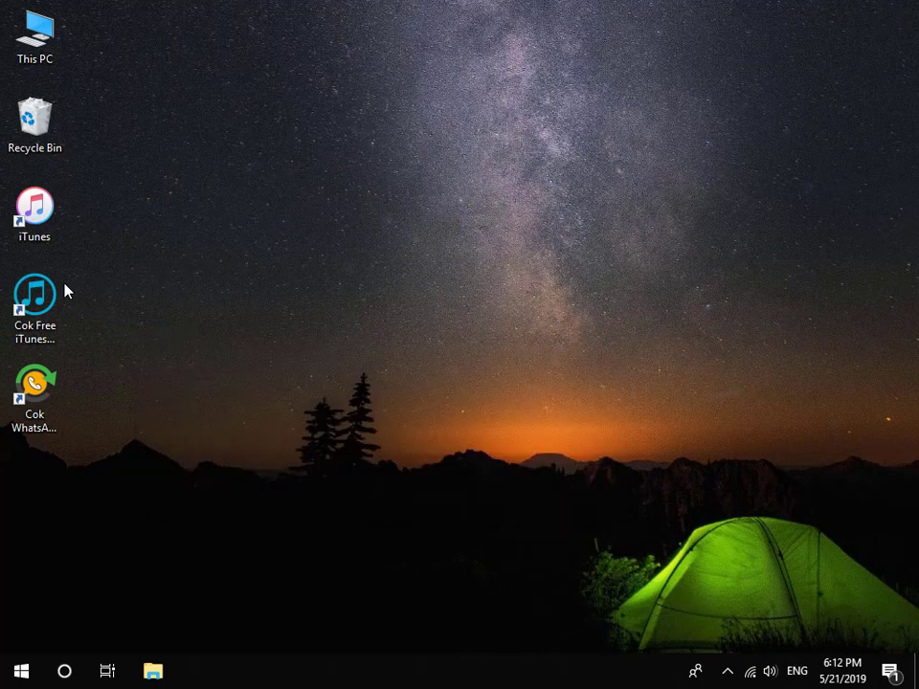
pyautogui.doubleClick(34, 302)
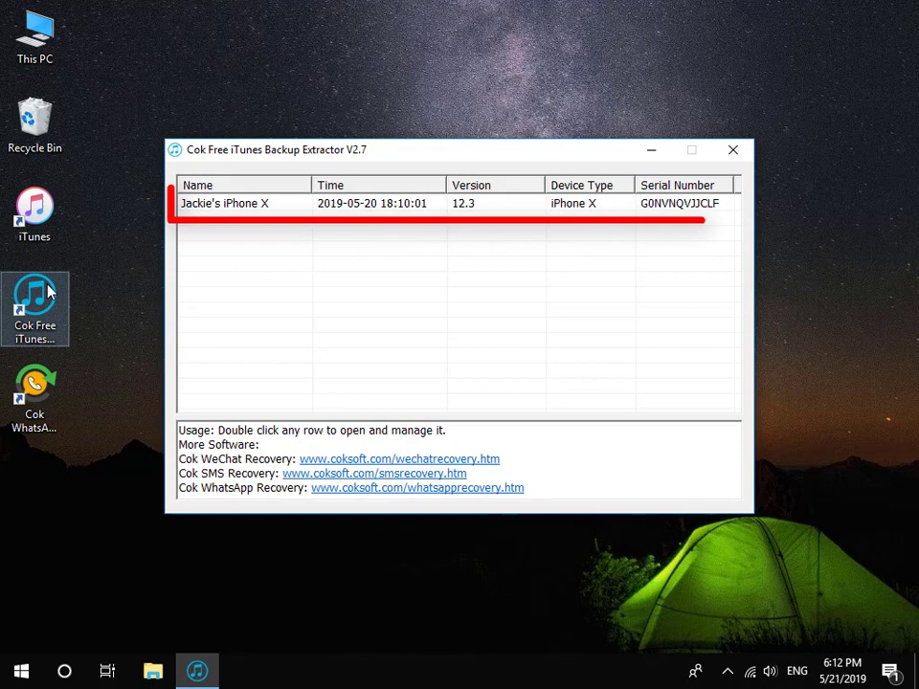
pyautogui.click(373, 203)
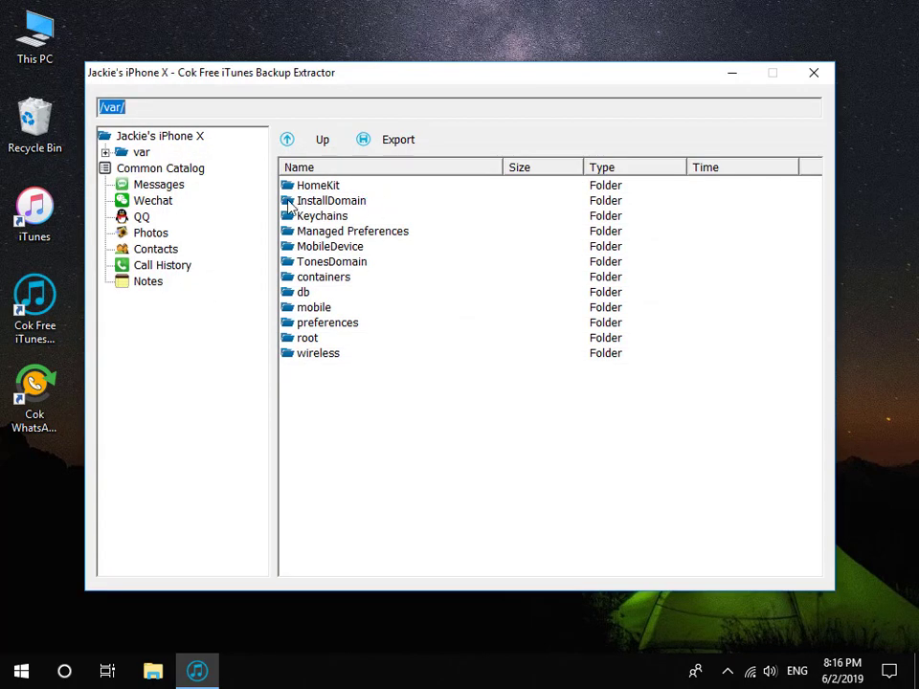
# Select group.net.whatsapp.WhatsApp.shared under var > mobile > Applications and start exporting it
pyautogui.click(106, 153)
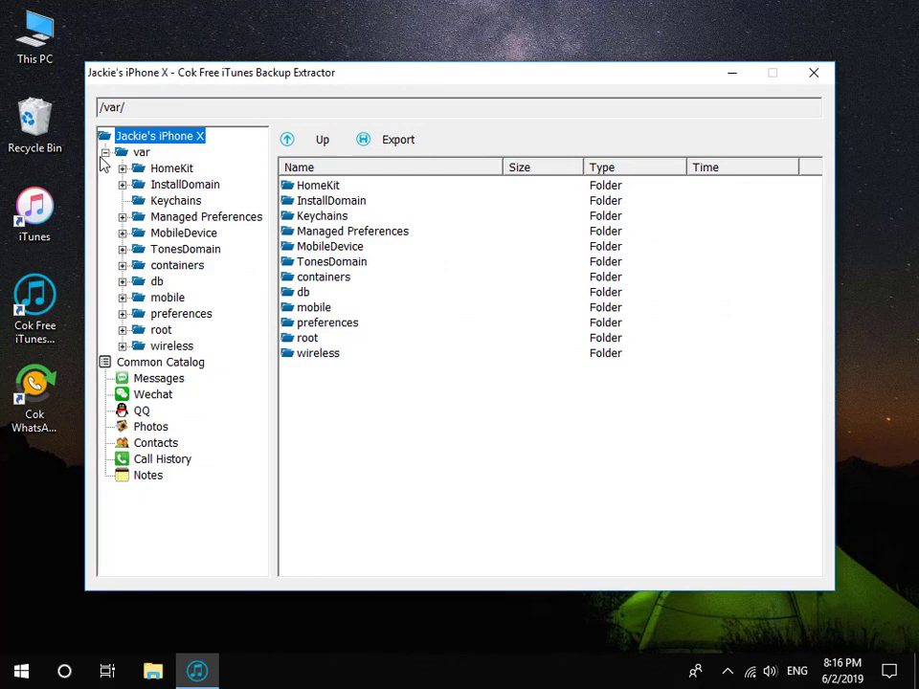
pyautogui.moveTo(128, 303)
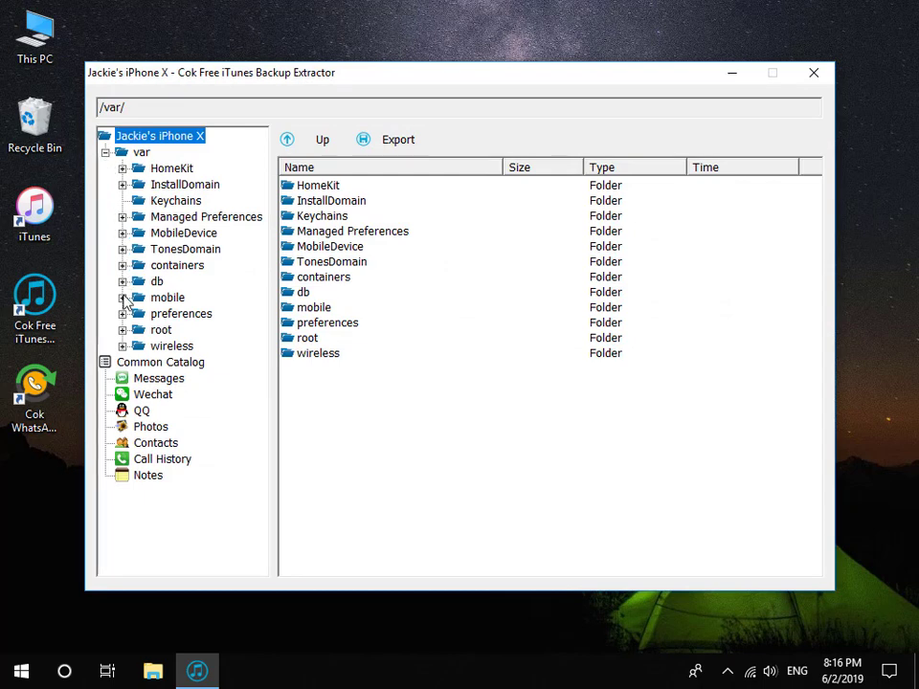
pyautogui.click(123, 297)
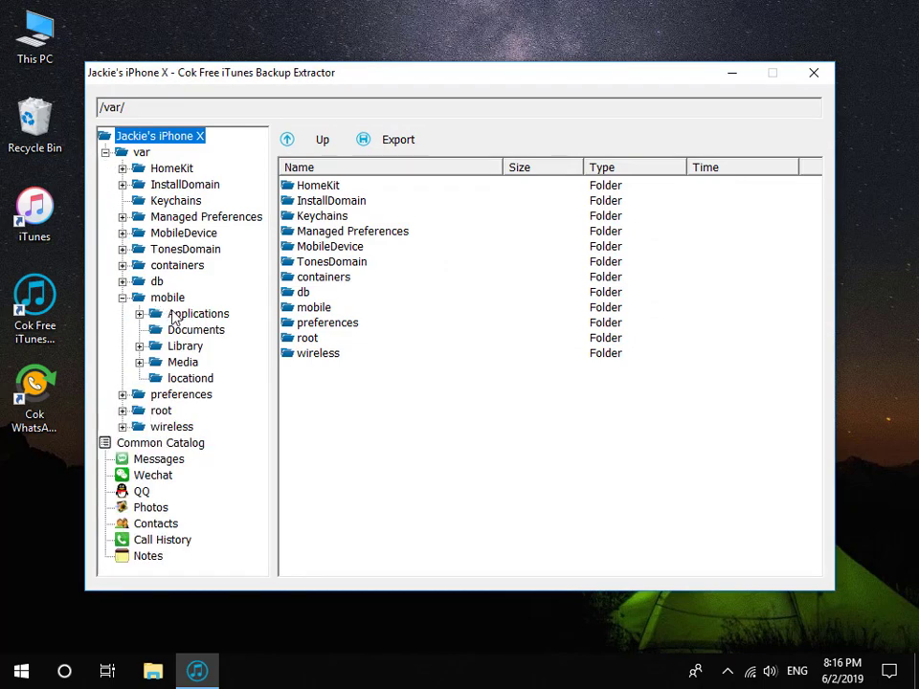
pyautogui.click(199, 313)
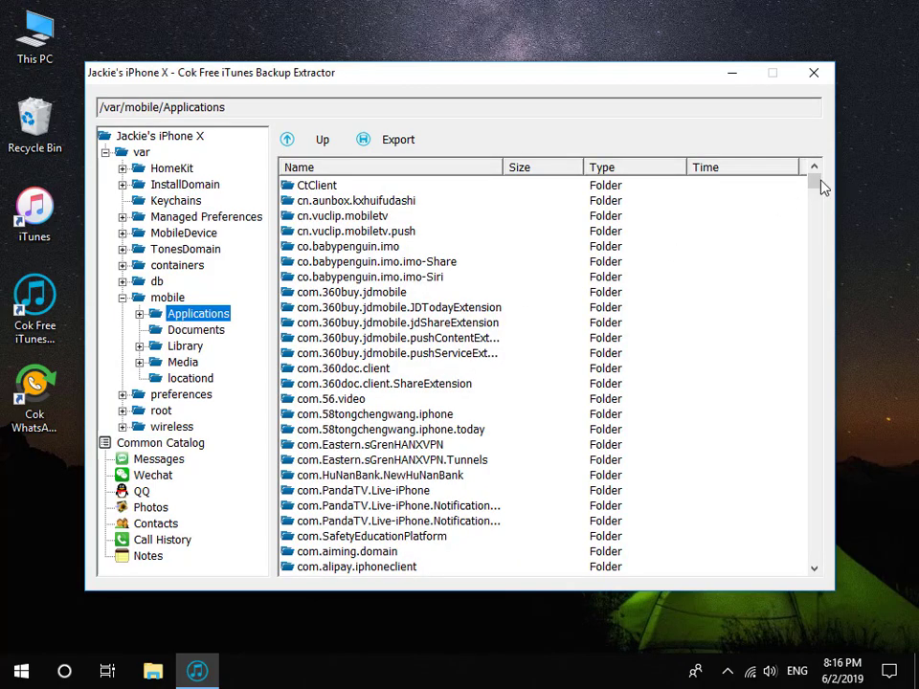
pyautogui.scroll(-3)
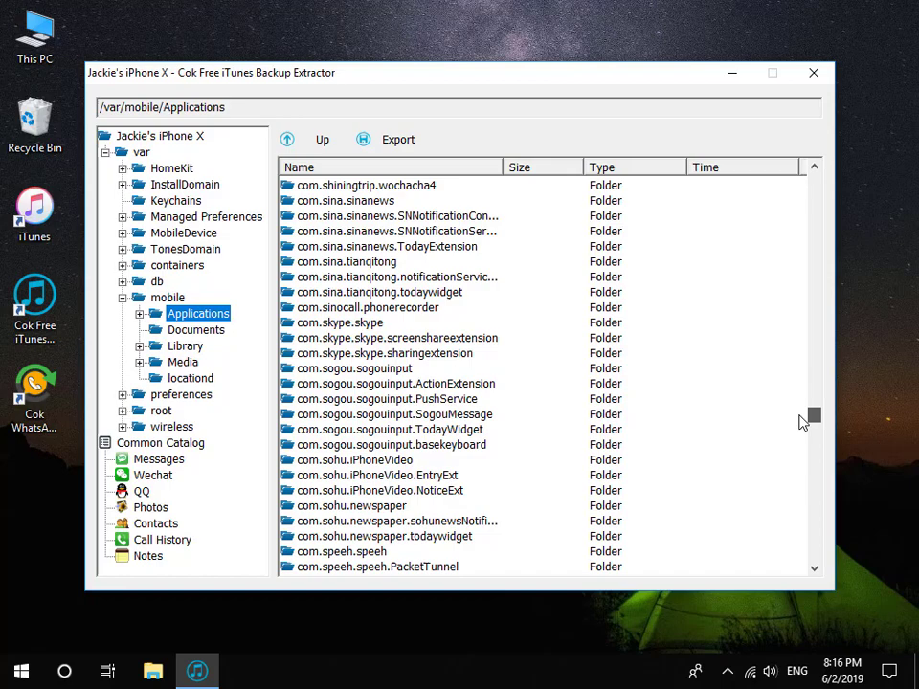
pyautogui.scroll(-3)
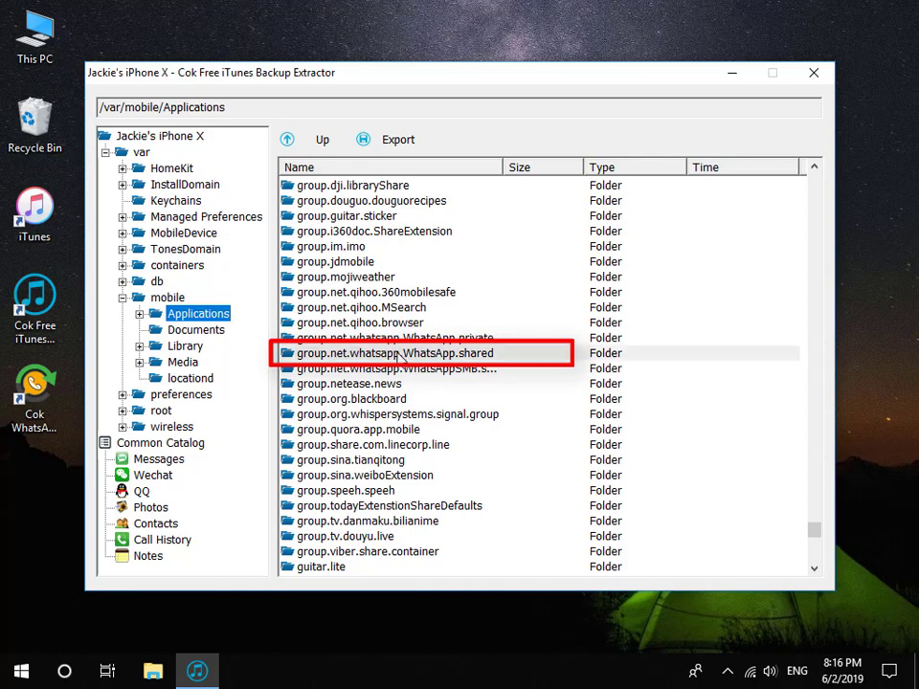
pyautogui.click(394, 353)
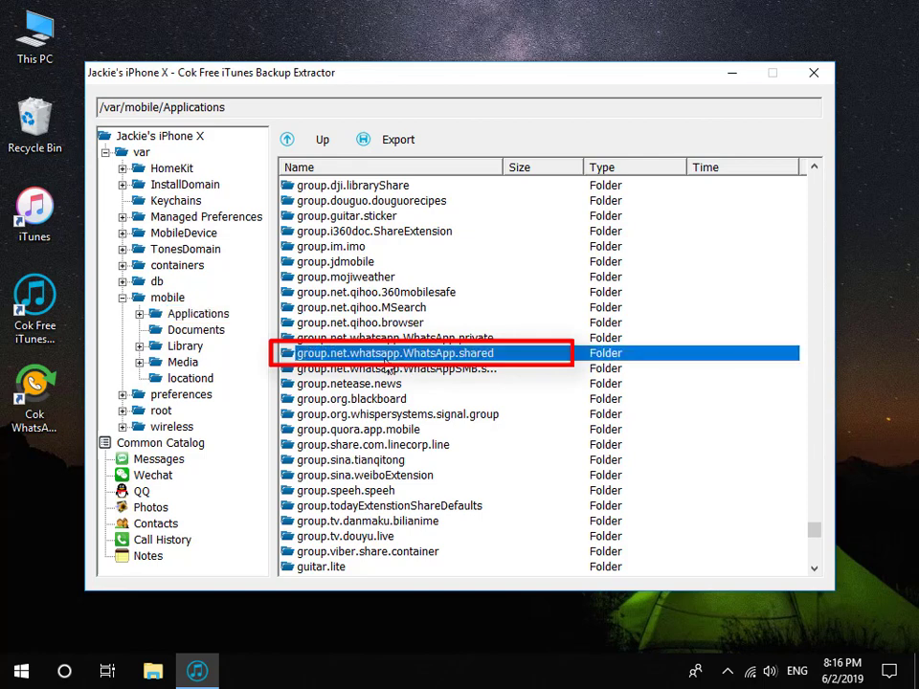
pyautogui.click(396, 138)
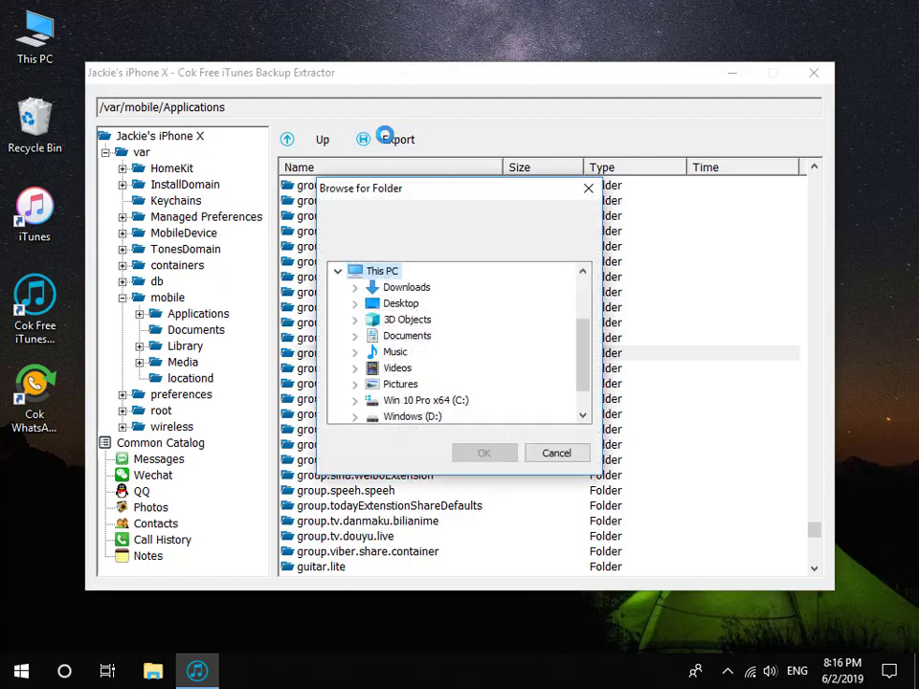
# Export the WhatsApp shared folder to the Desktop and close the backup extractor
pyautogui.click(400, 304)
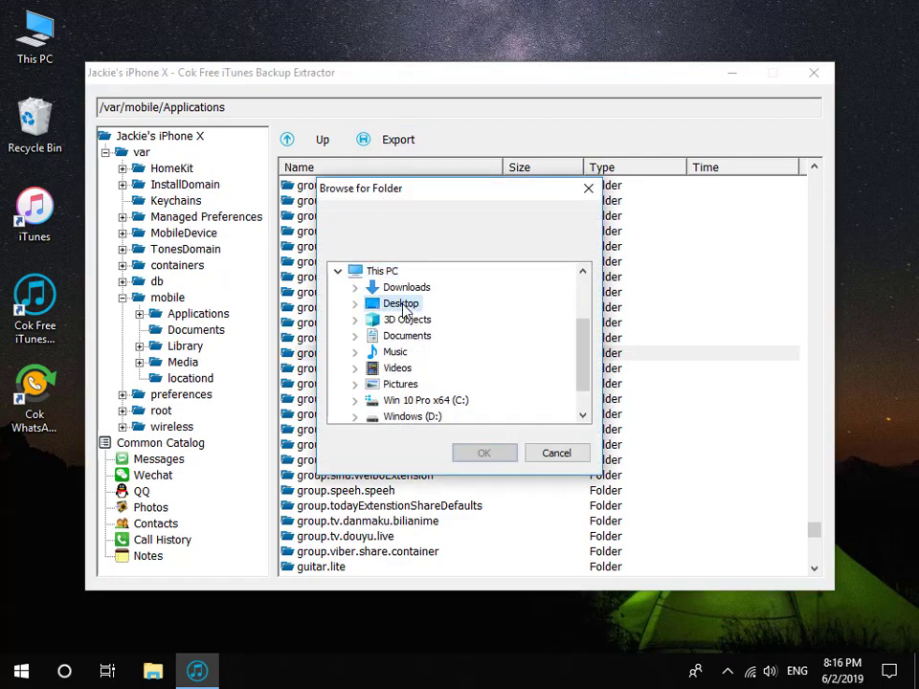
pyautogui.click(485, 451)
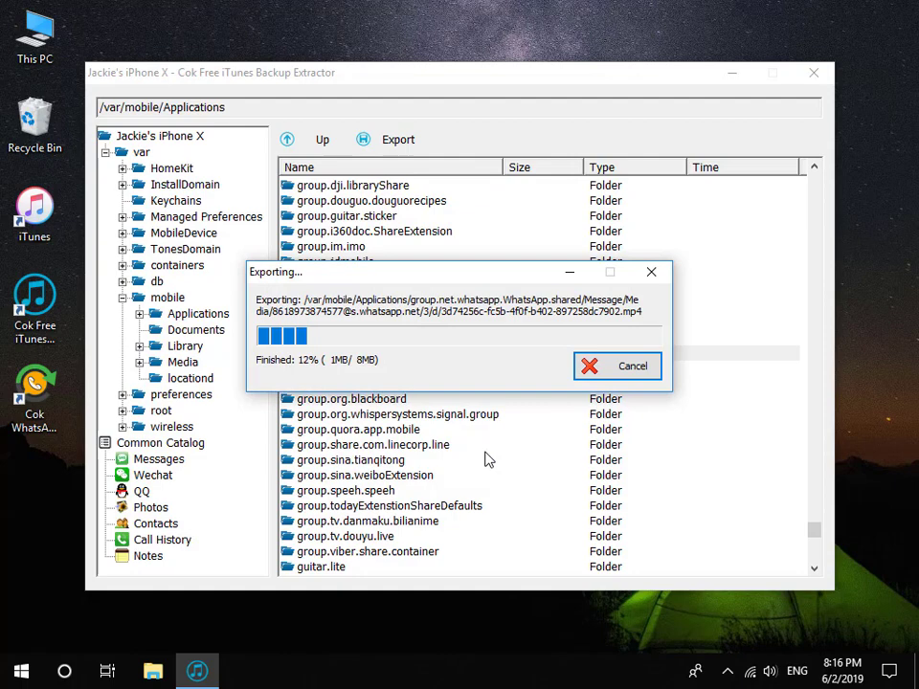
pyautogui.click(631, 365)
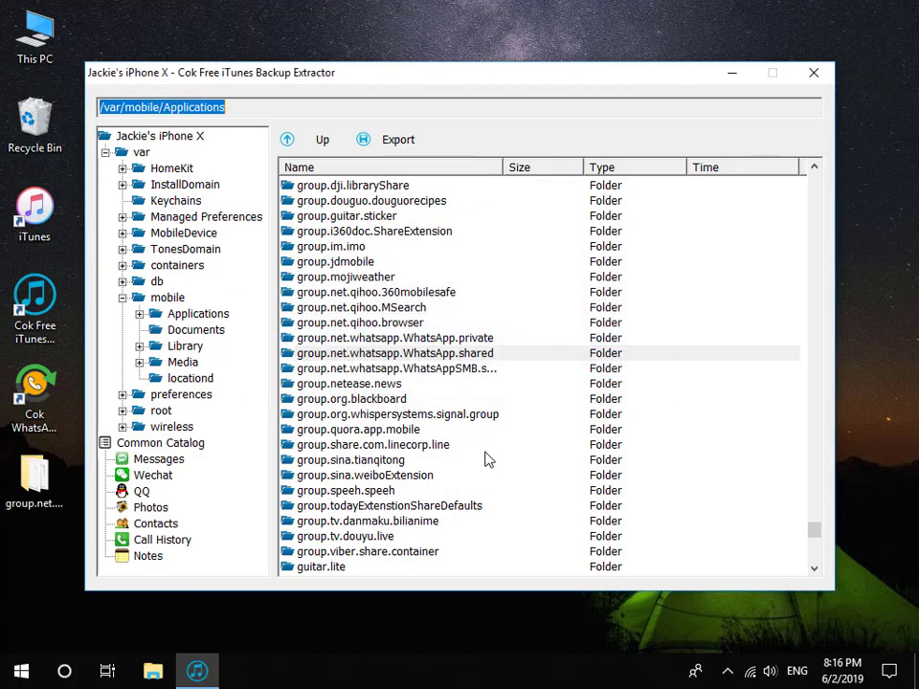
pyautogui.click(813, 72)
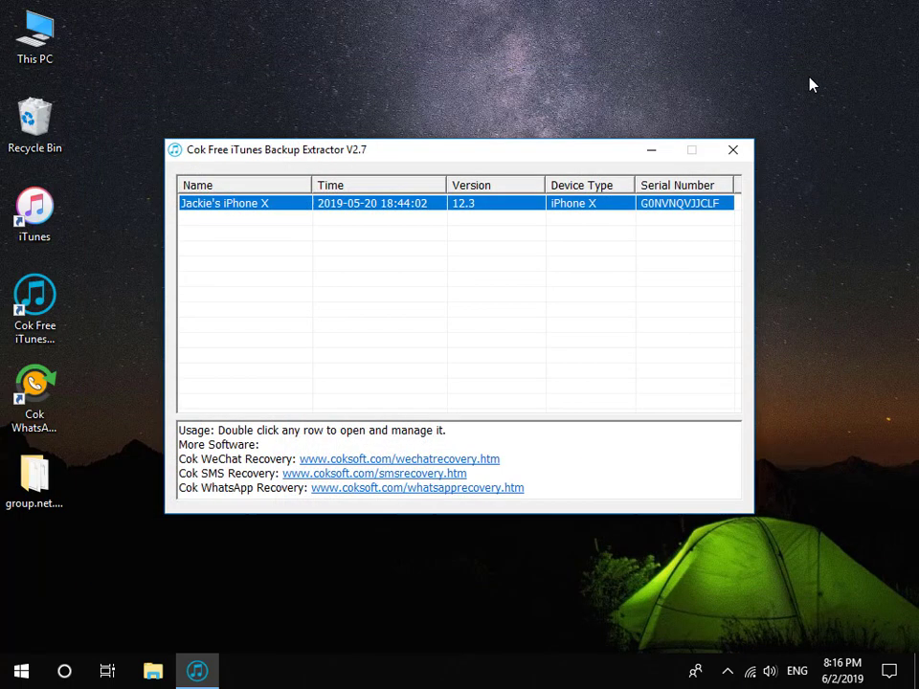
pyautogui.click(733, 149)
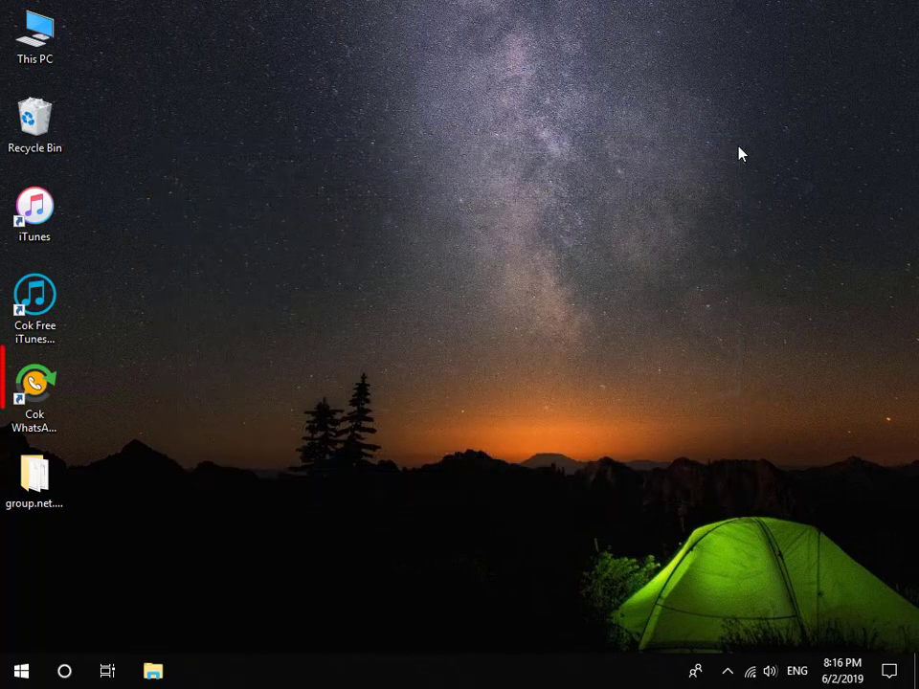
pyautogui.click(35, 392)
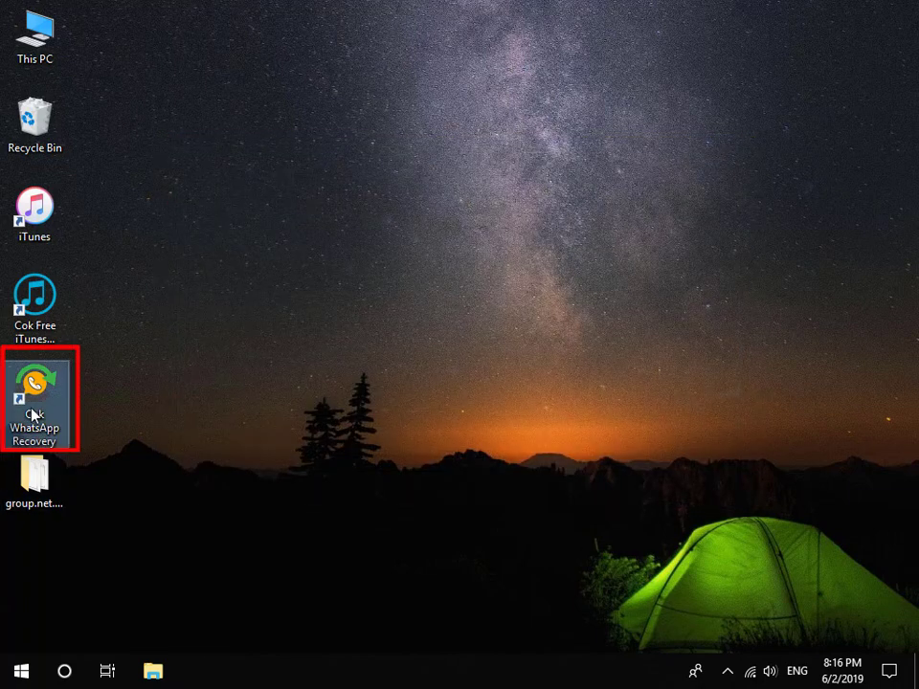
# Load the Desktop group.net.whatsapp.WhatsApp.shared folder as iPhone data, listing Lily and UnGrouped Friend
pyautogui.doubleClick(34, 392)
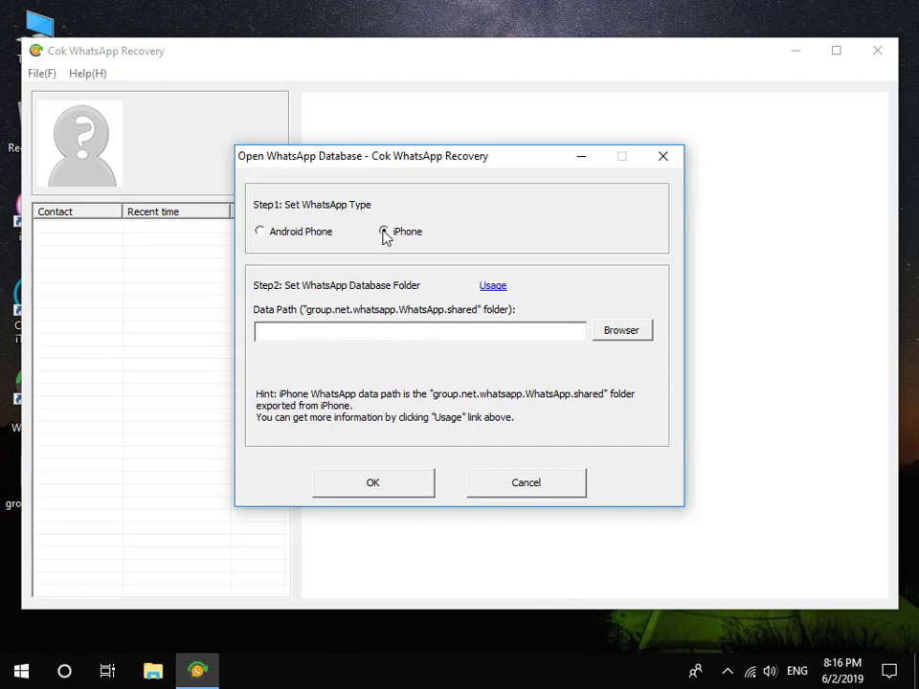
pyautogui.click(382, 231)
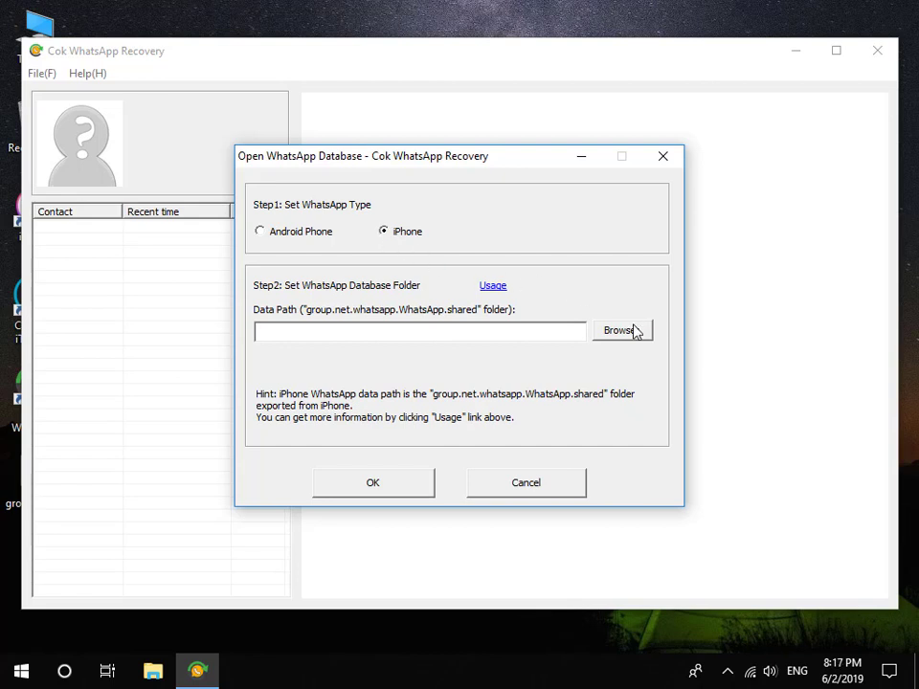
pyautogui.click(621, 329)
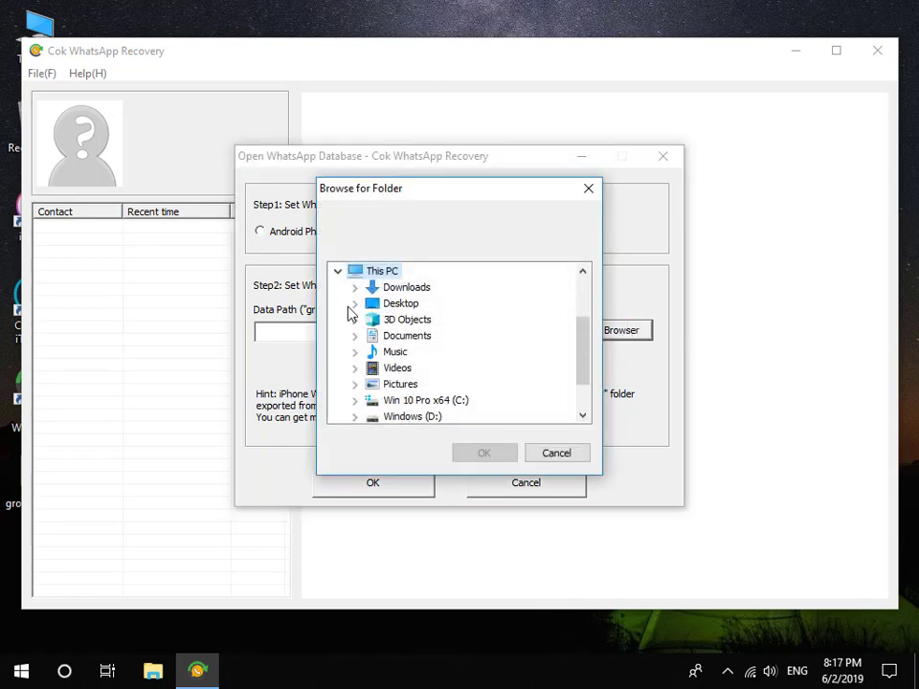
pyautogui.click(355, 303)
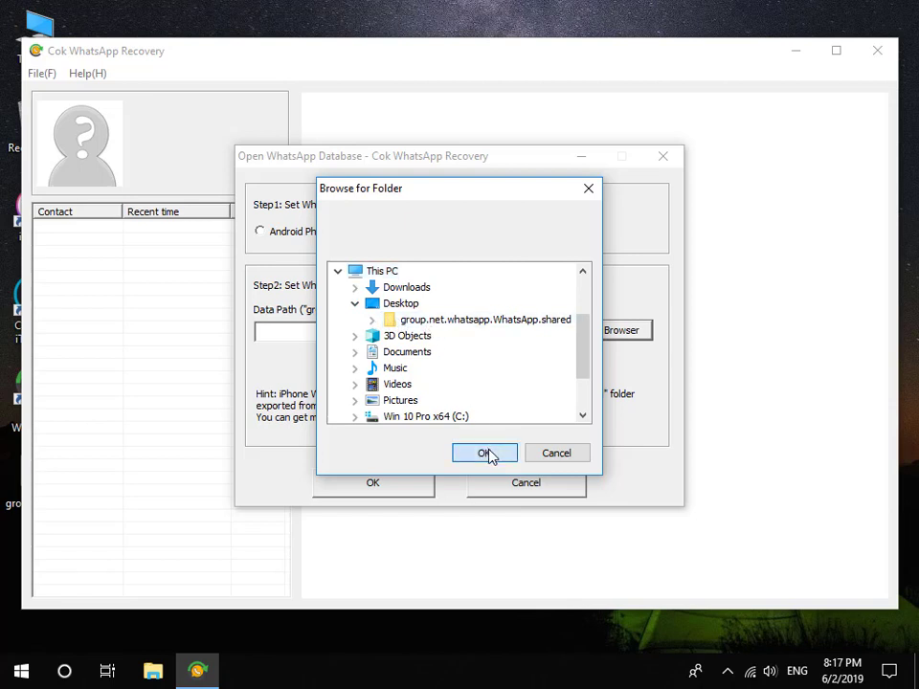
pyautogui.click(485, 453)
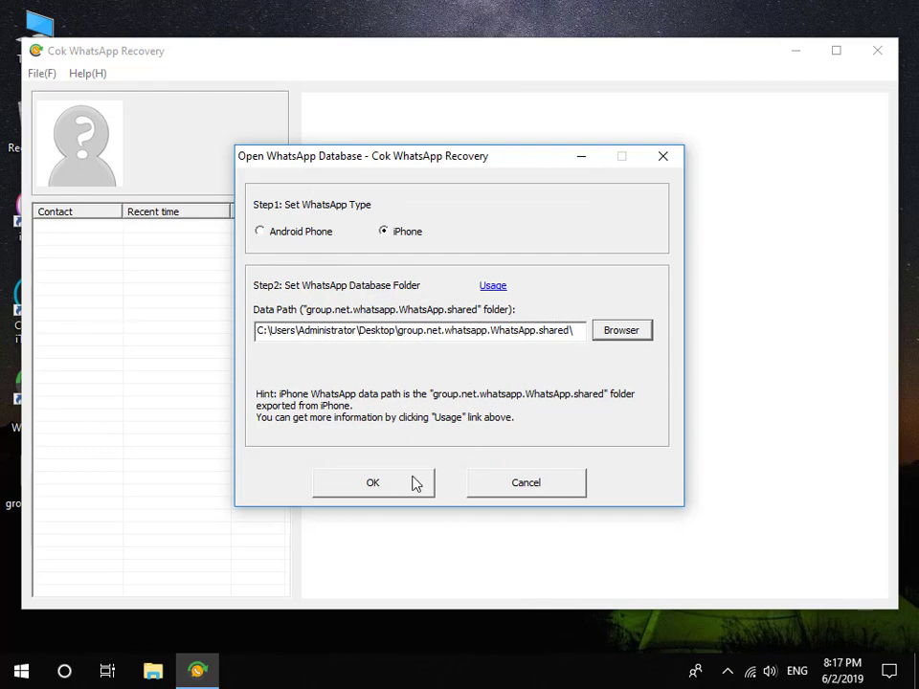
pyautogui.click(372, 482)
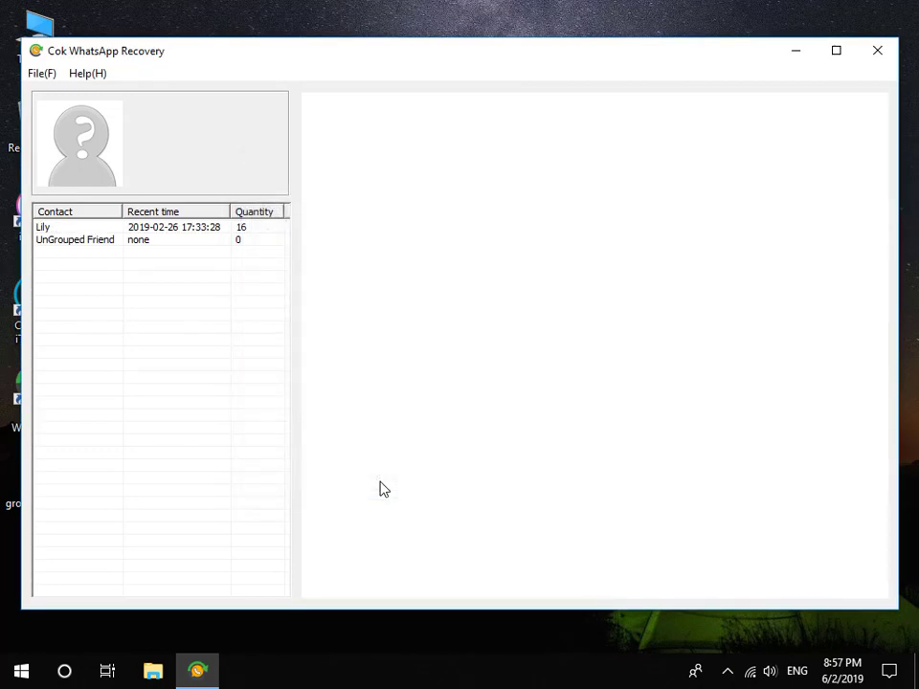
# Open Lily's chat and scroll through its texts, photo, voice and video messages
pyautogui.click(44, 227)
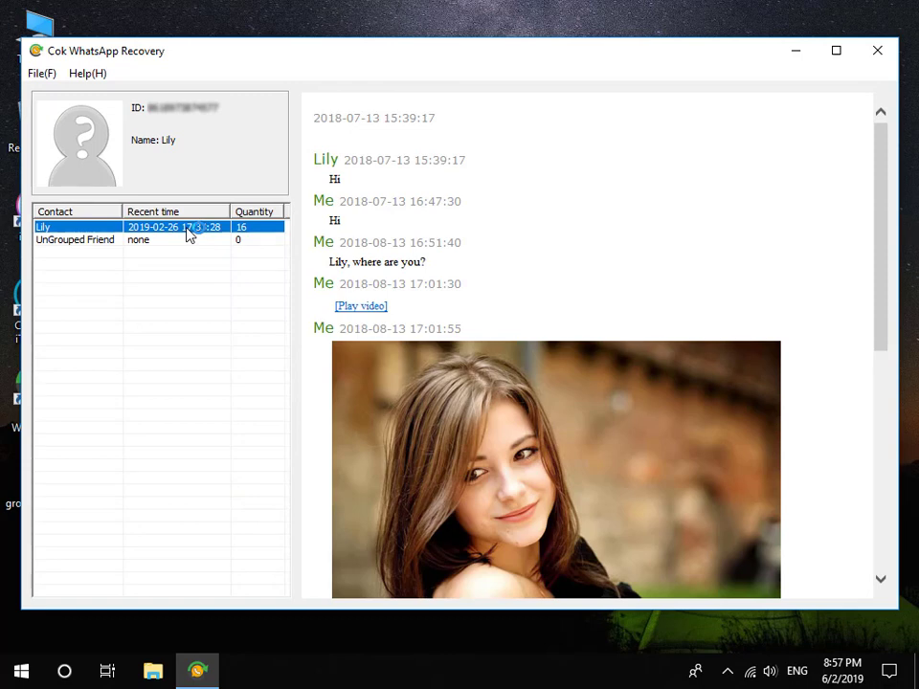
pyautogui.scroll(-3)
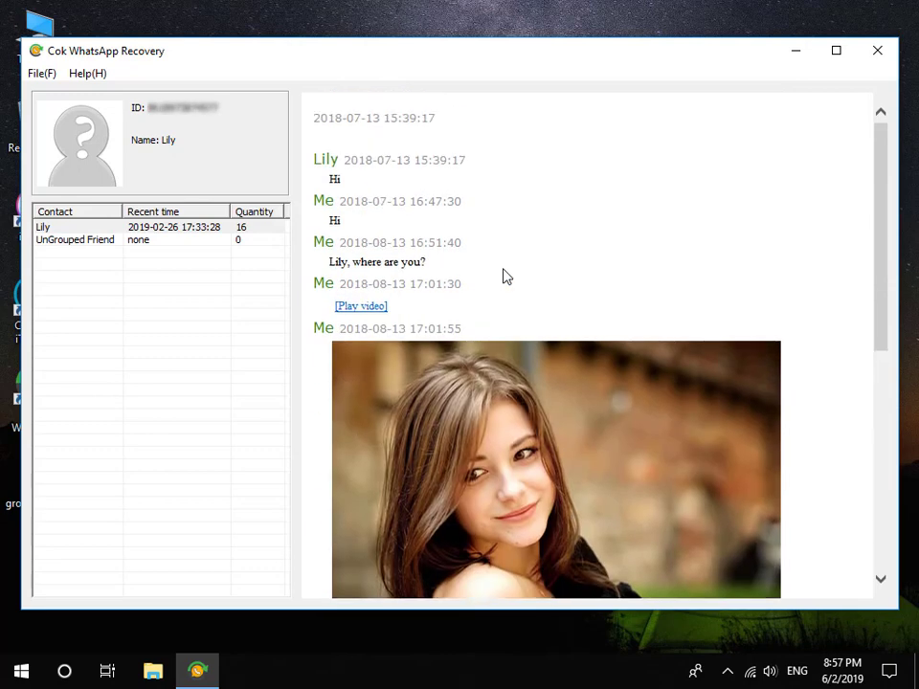
pyautogui.scroll(-3)
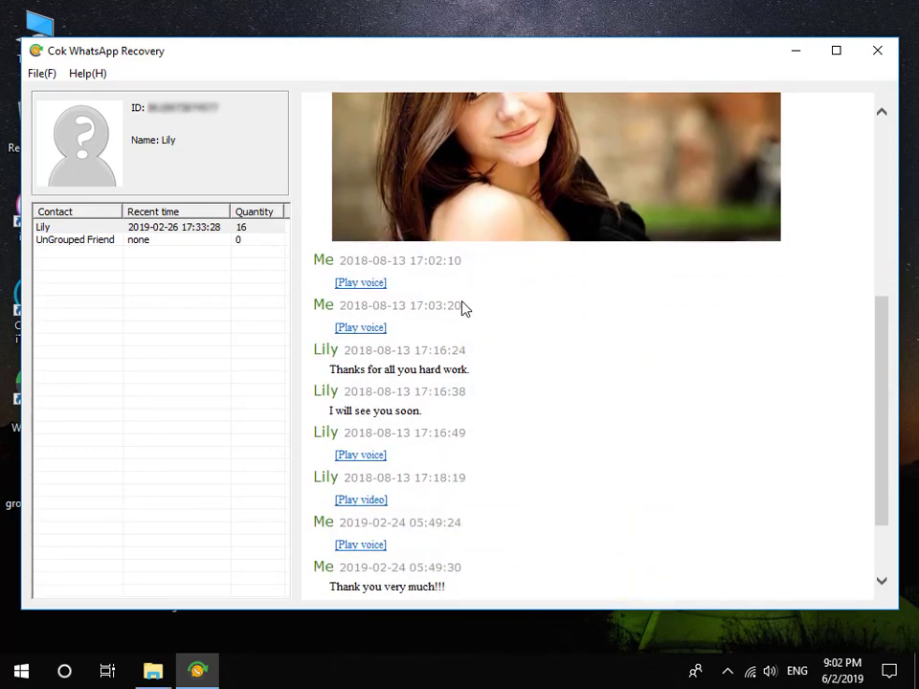
# Export the voice message to the Desktop as 1.wav
pyautogui.click(360, 282)
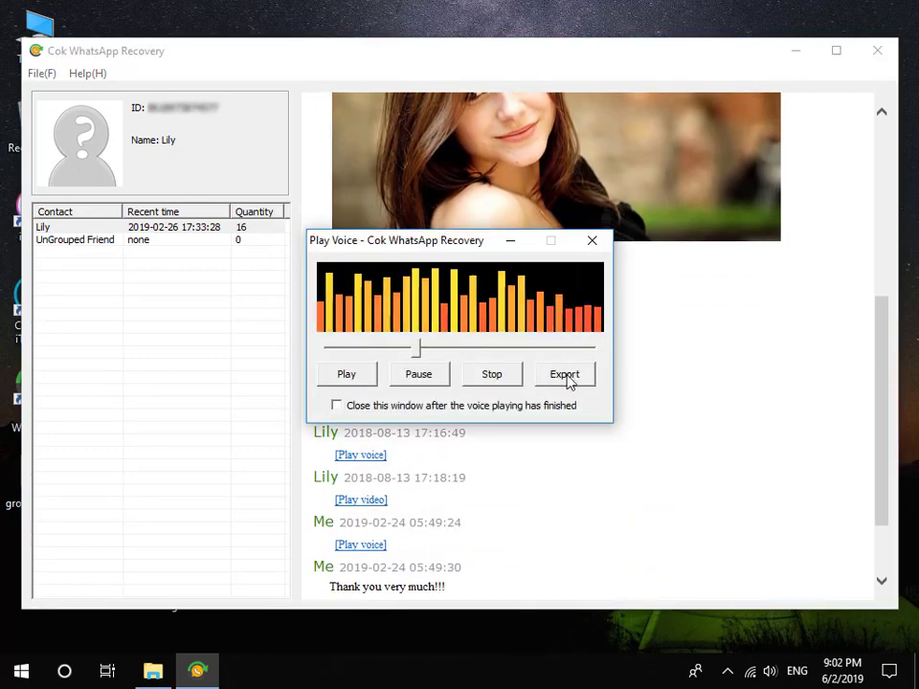
pyautogui.click(564, 373)
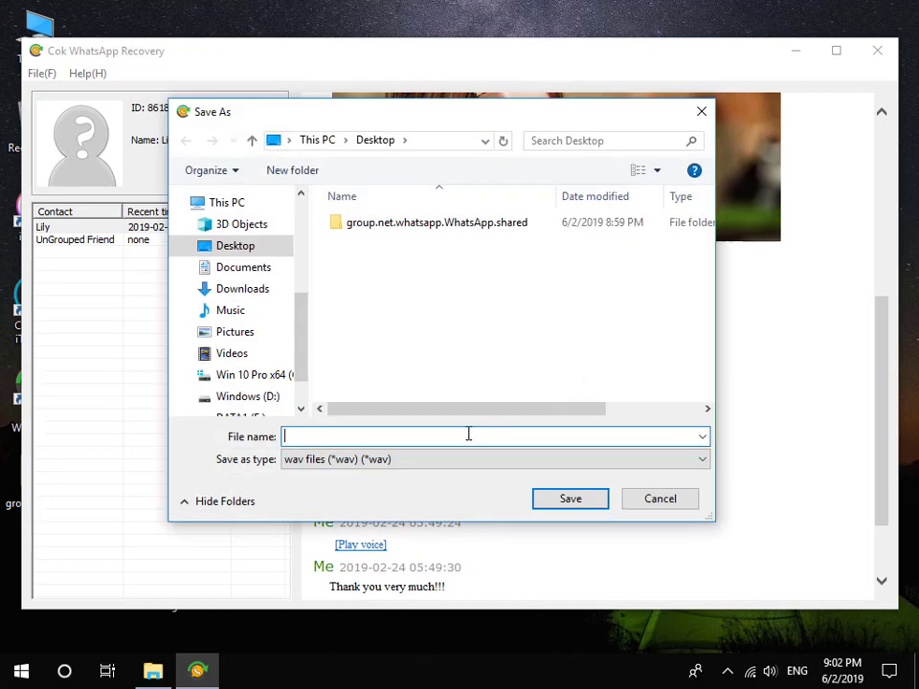
pyautogui.write('1')
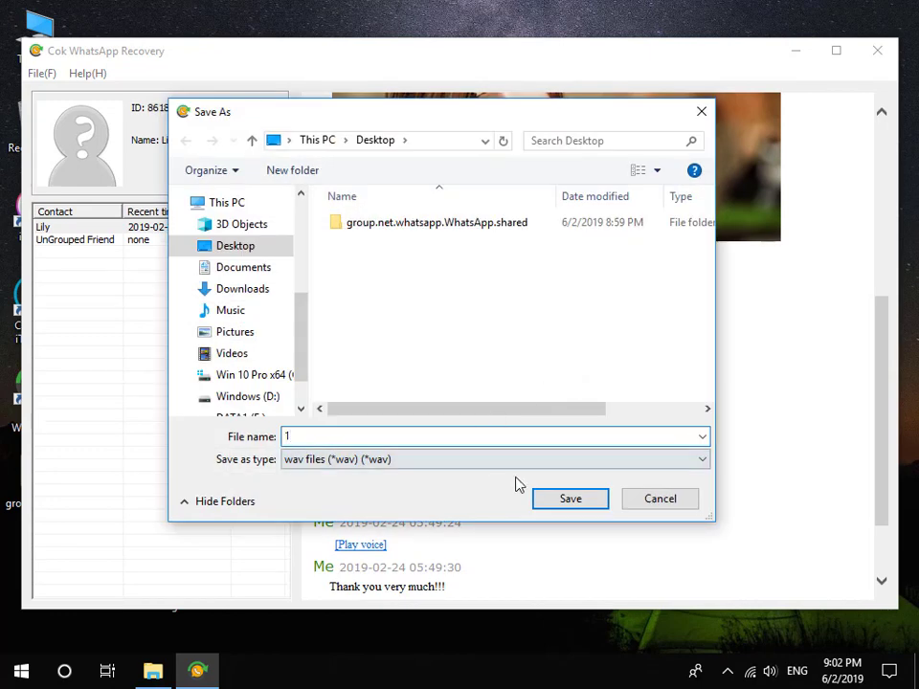
pyautogui.click(569, 497)
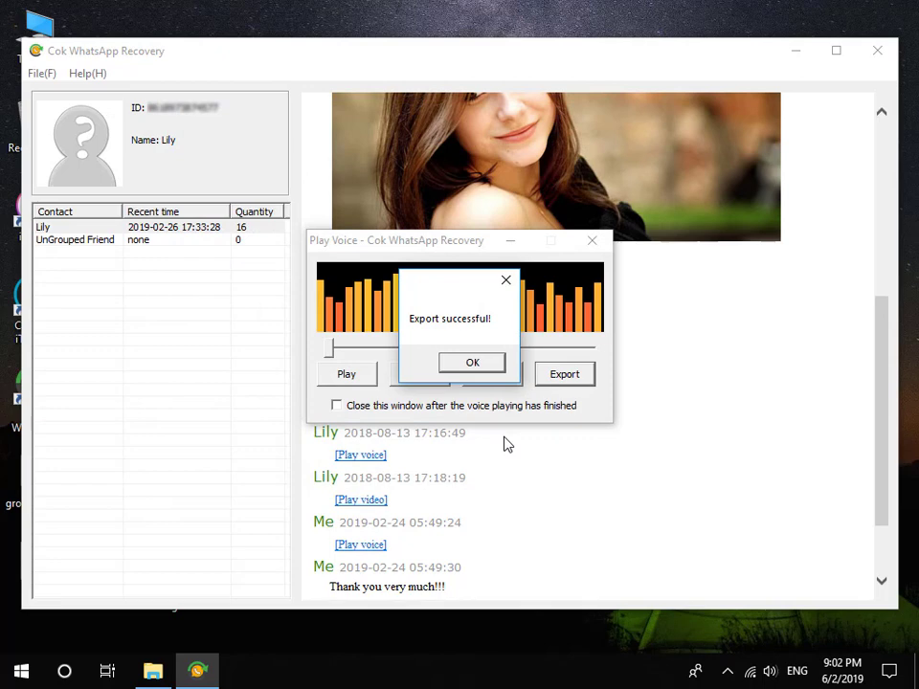
pyautogui.click(472, 362)
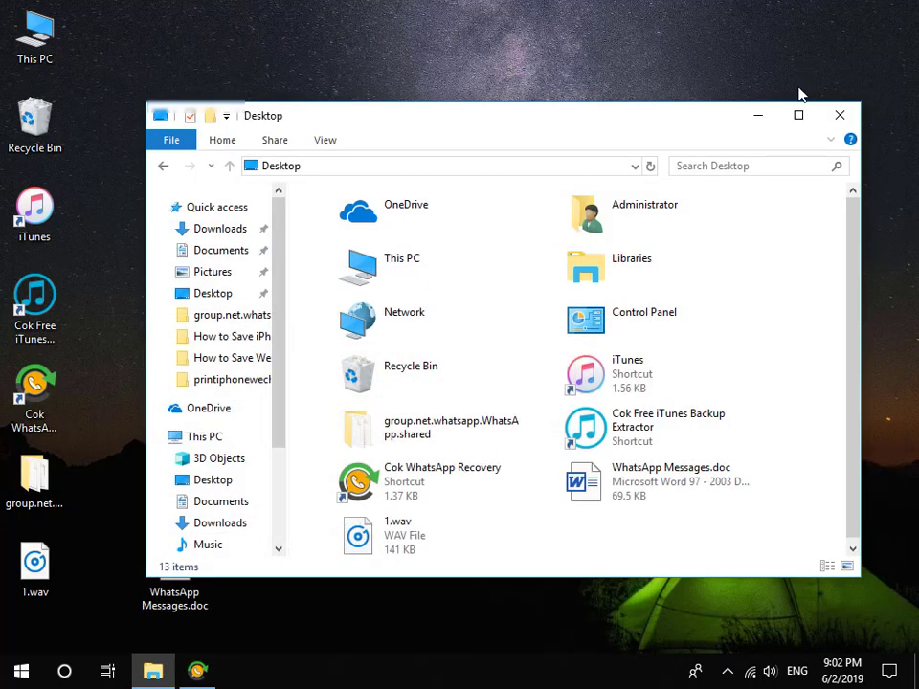
# Close the Desktop folder showing 1.wav and return to Lily's chat in the recovery tool
pyautogui.click(839, 115)
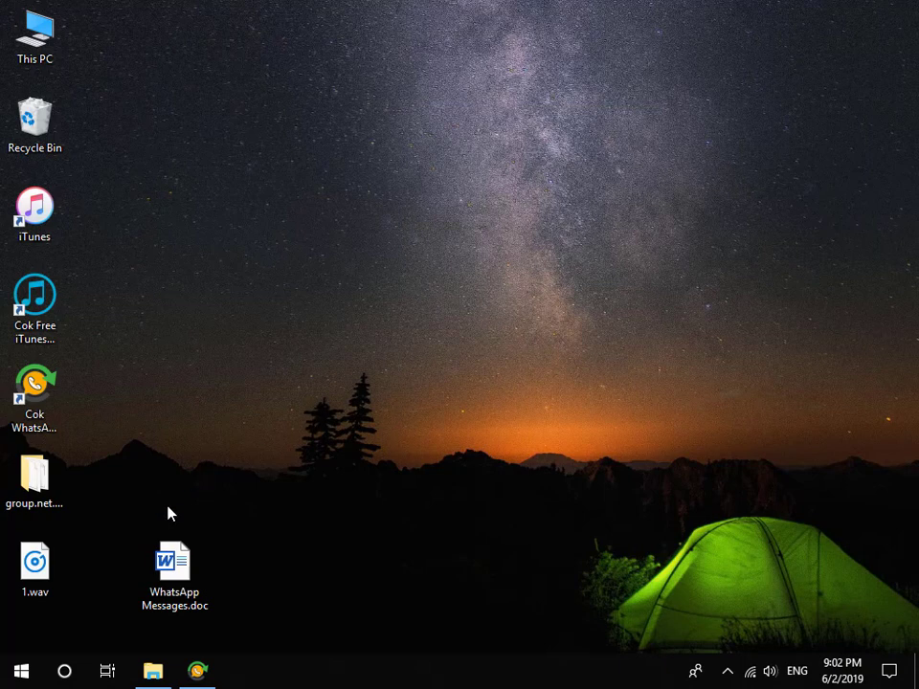
pyautogui.click(34, 565)
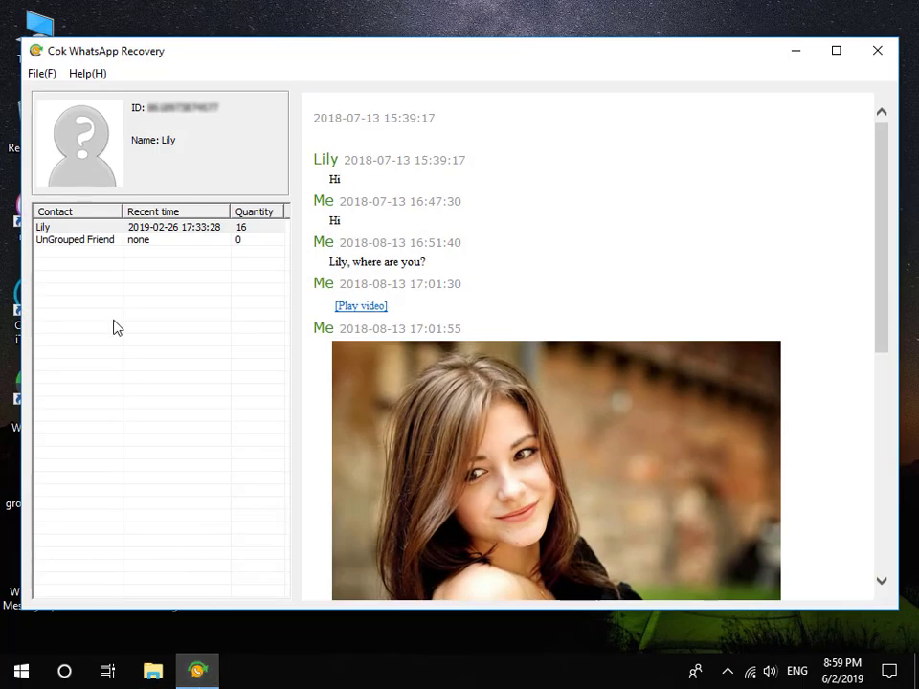
# Export Lily's 16-message chat to a WhatsApp Messages folder on the desktop
pyautogui.click(41, 73)
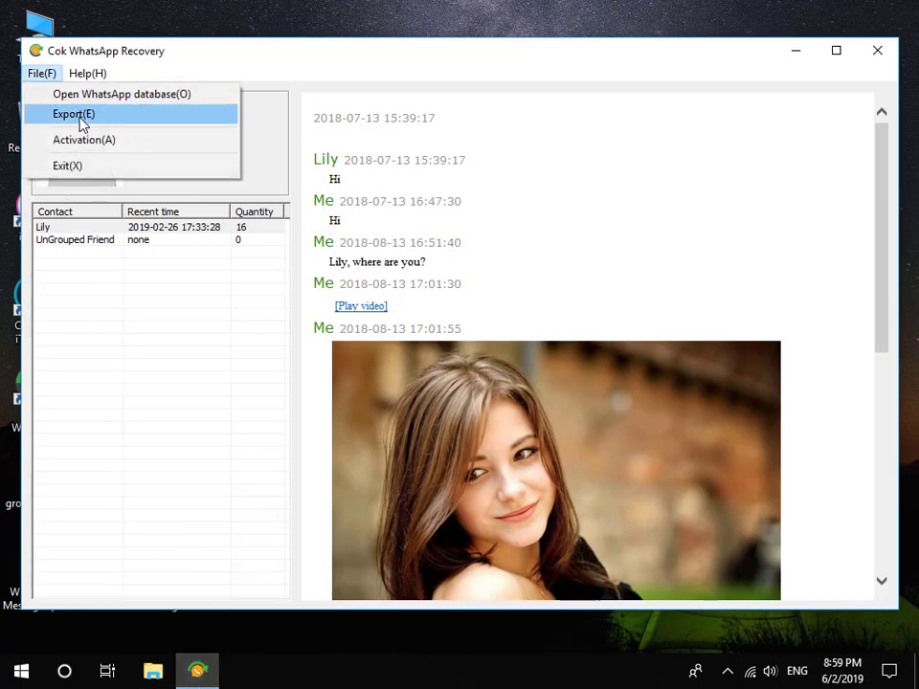
pyautogui.click(73, 114)
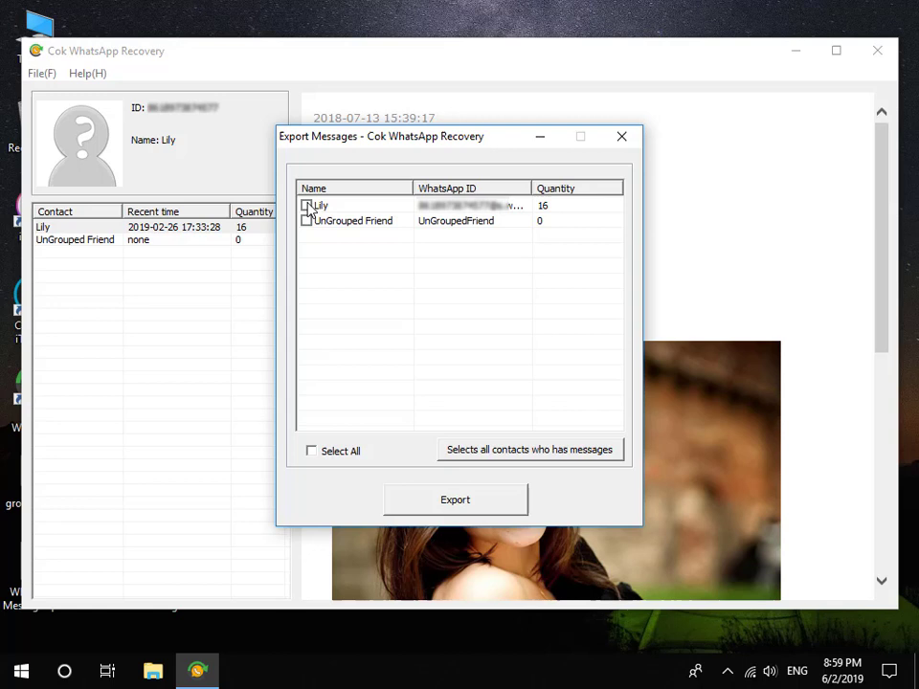
pyautogui.click(307, 205)
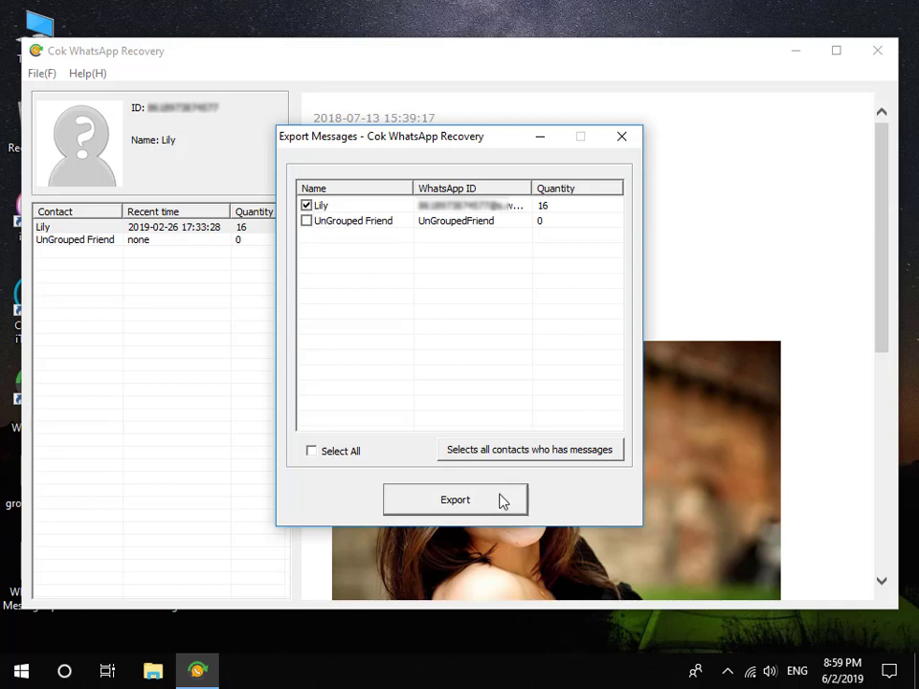
pyautogui.click(454, 498)
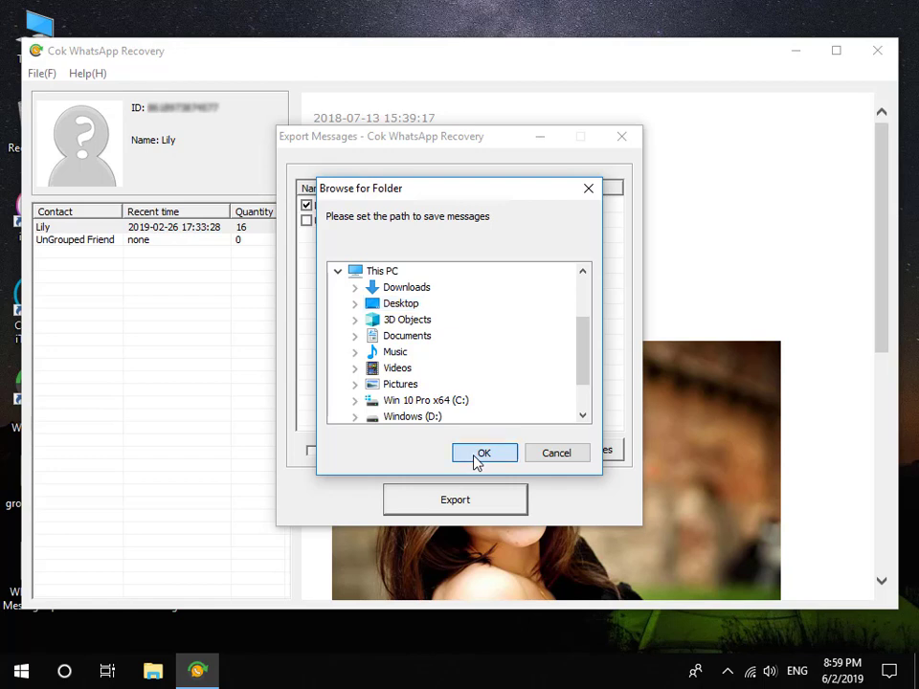
pyautogui.click(483, 453)
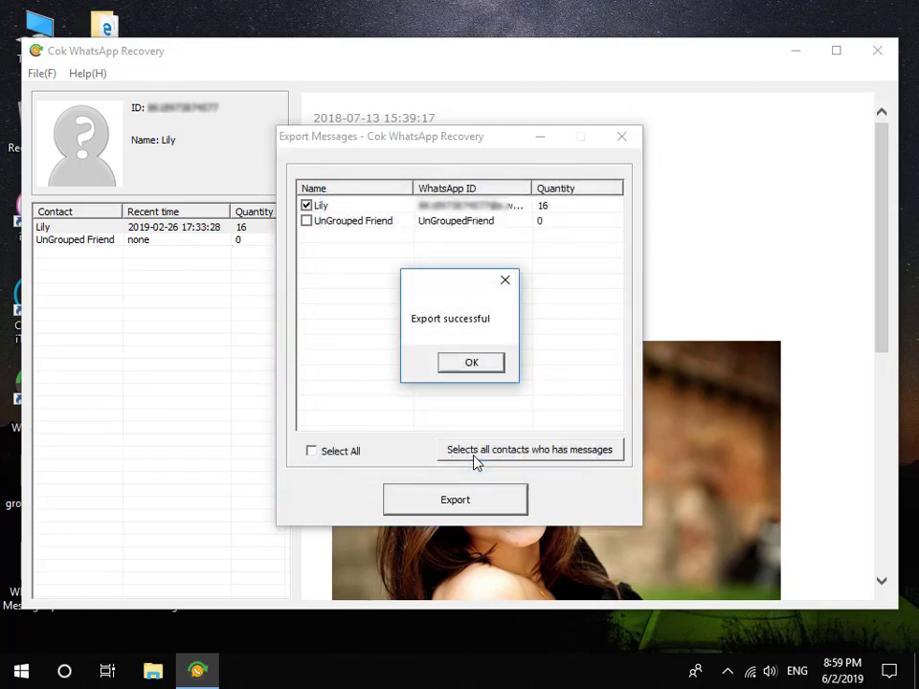
pyautogui.click(471, 362)
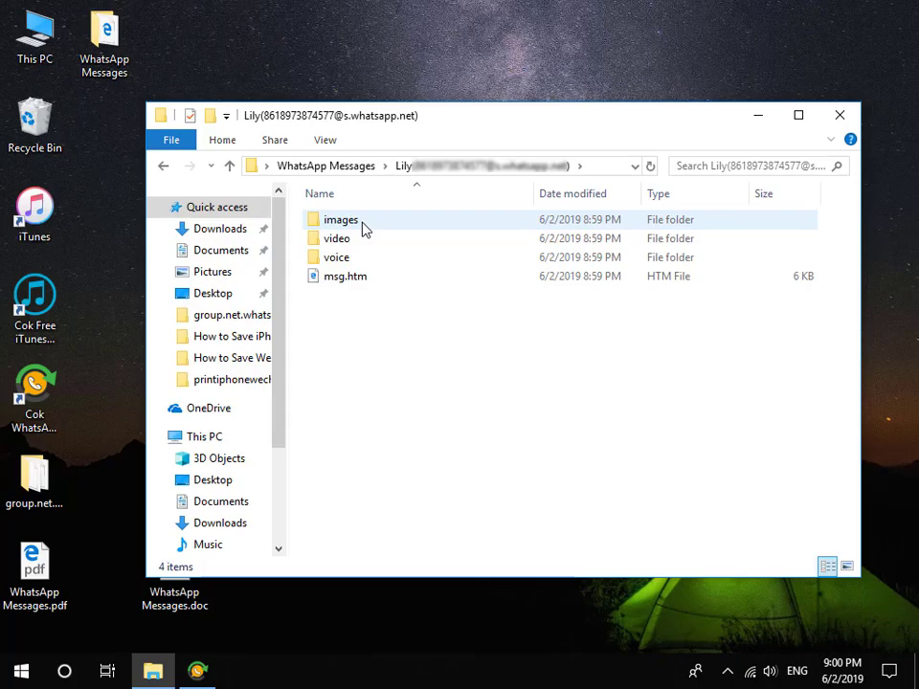
# View the exported msg.htm in Edge and play one of its voice message links
pyautogui.doubleClick(345, 276)
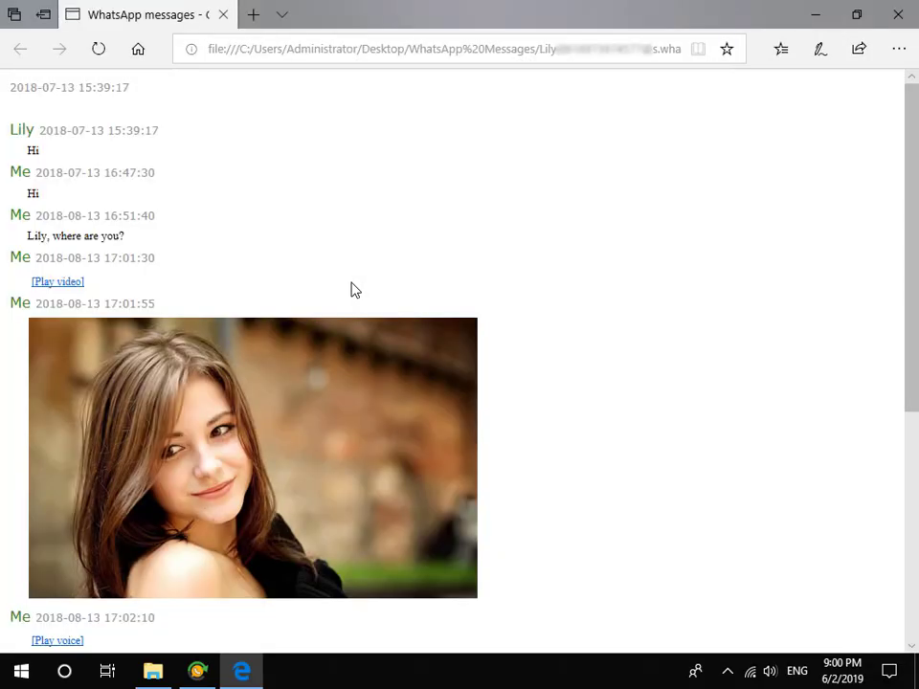
pyautogui.scroll(-3)
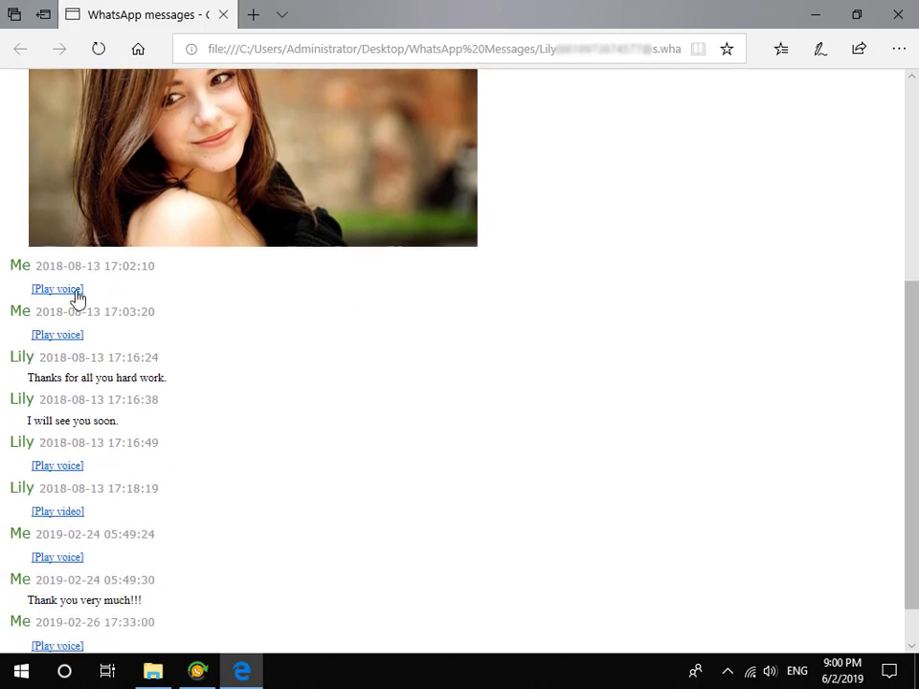
pyautogui.click(57, 289)
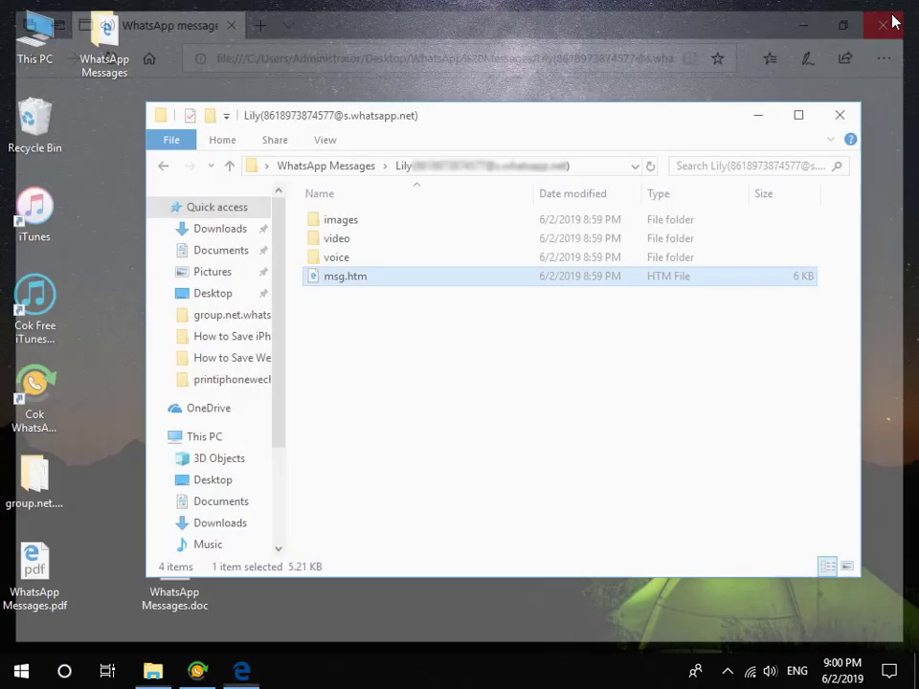
# Close the chat page, enter the voice folder, and open Sort by > More column choices
pyautogui.click(881, 24)
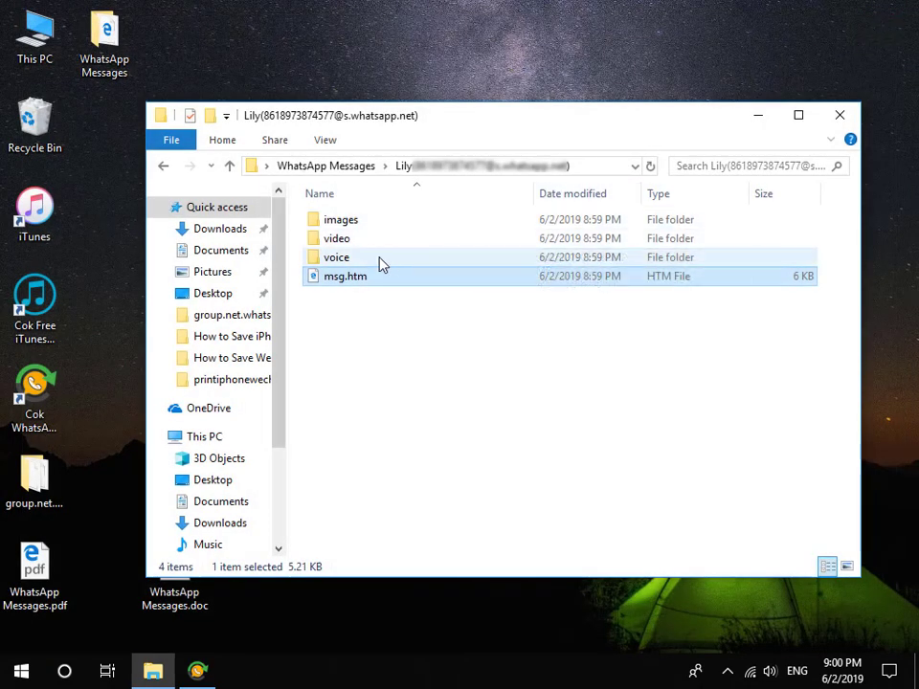
pyautogui.doubleClick(336, 257)
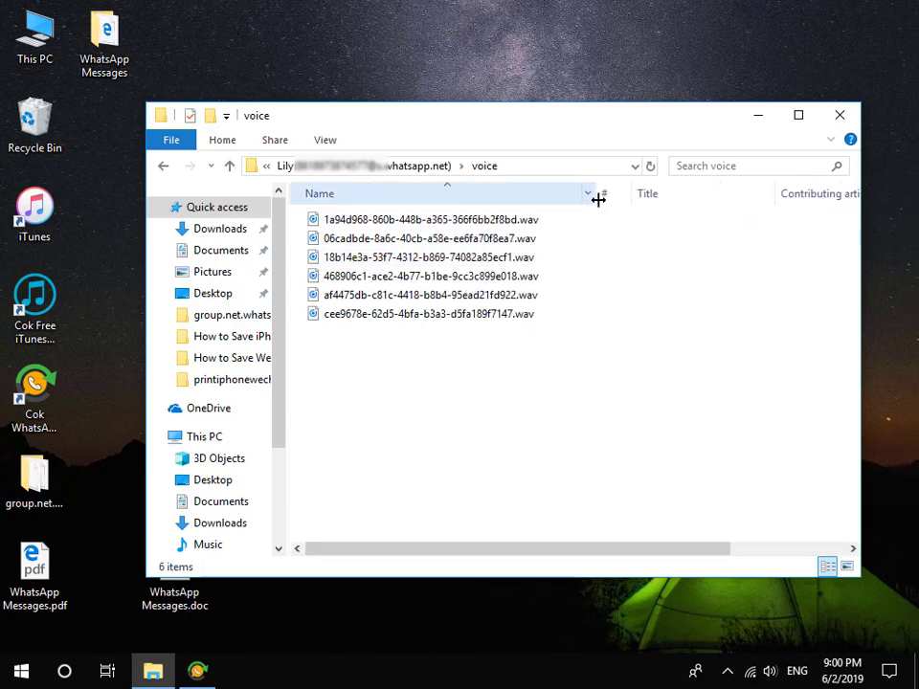
pyautogui.rightClick(412, 368)
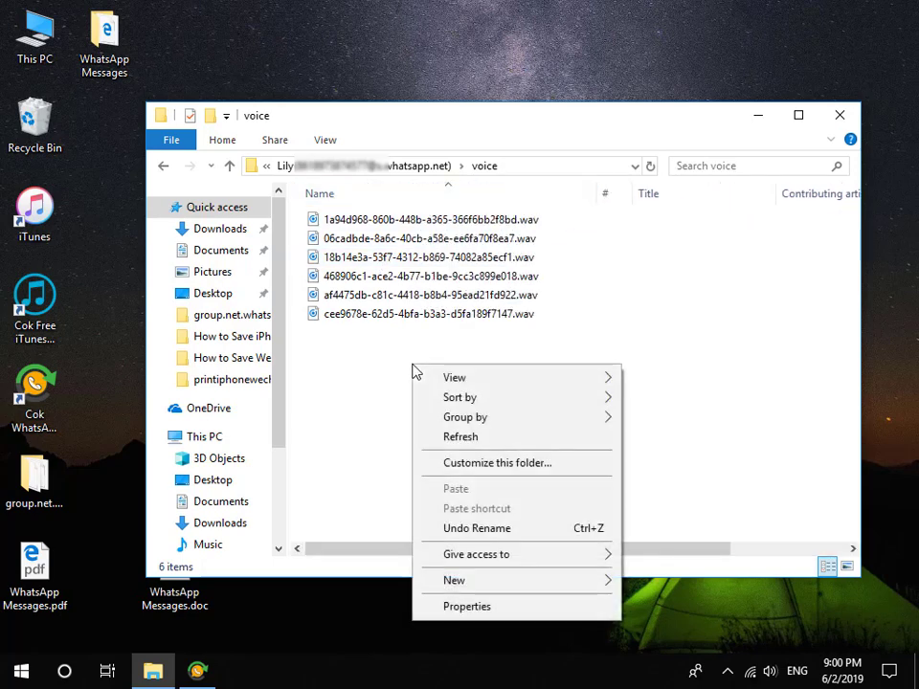
pyautogui.click(459, 396)
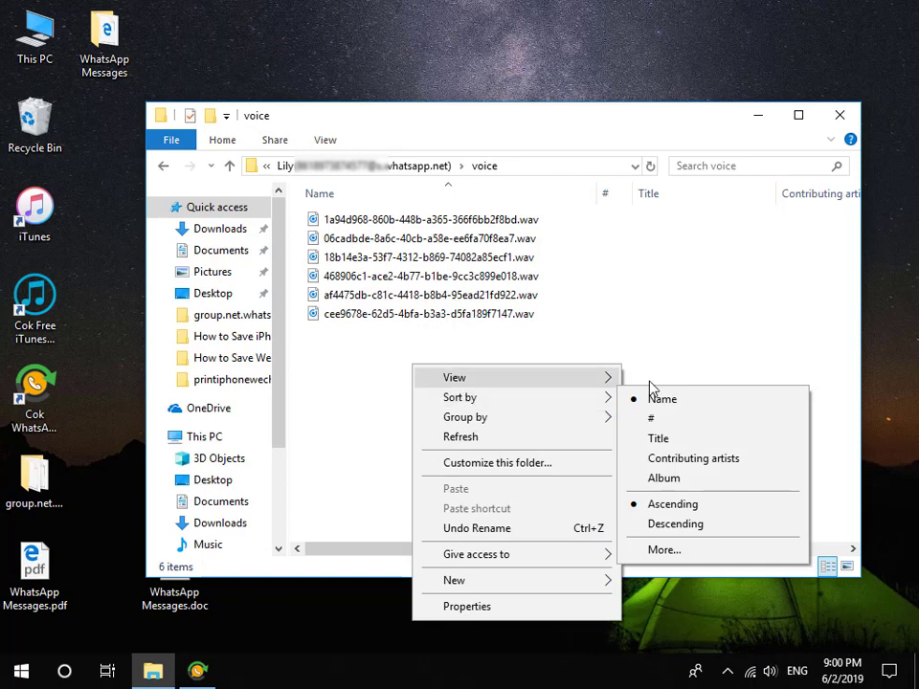
pyautogui.click(663, 549)
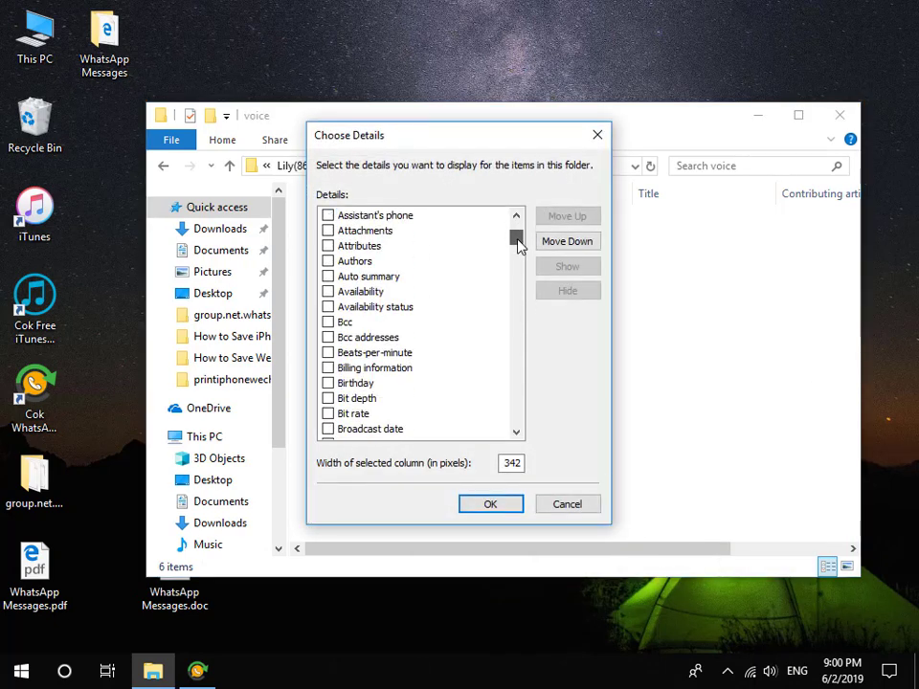
# Tick Date last saved in Choose Details and confirm for the six voice wav files
pyautogui.scroll(-3)
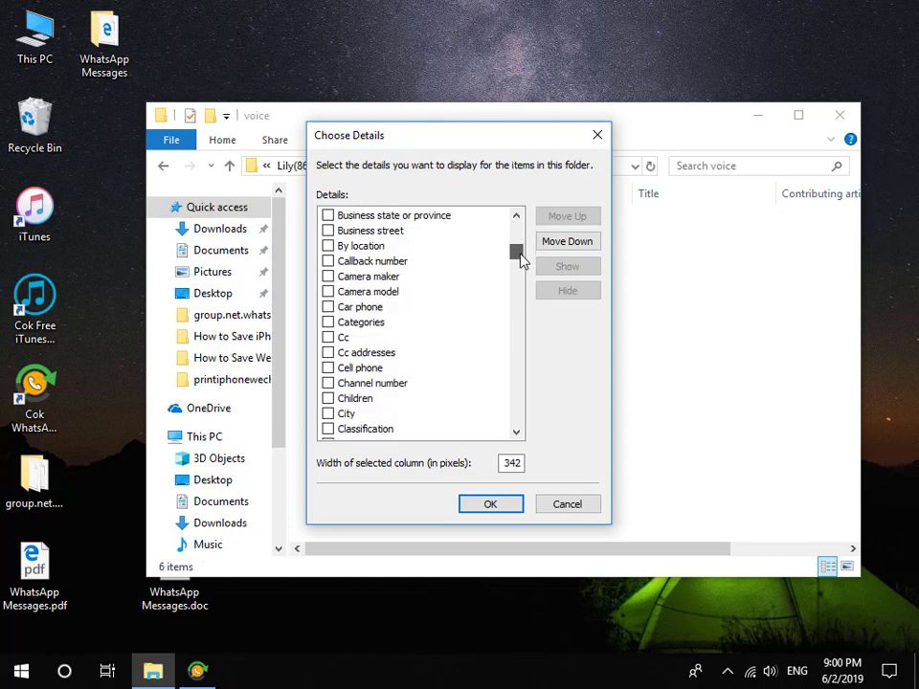
pyautogui.moveTo(517, 258); pyautogui.dragTo(516, 273)
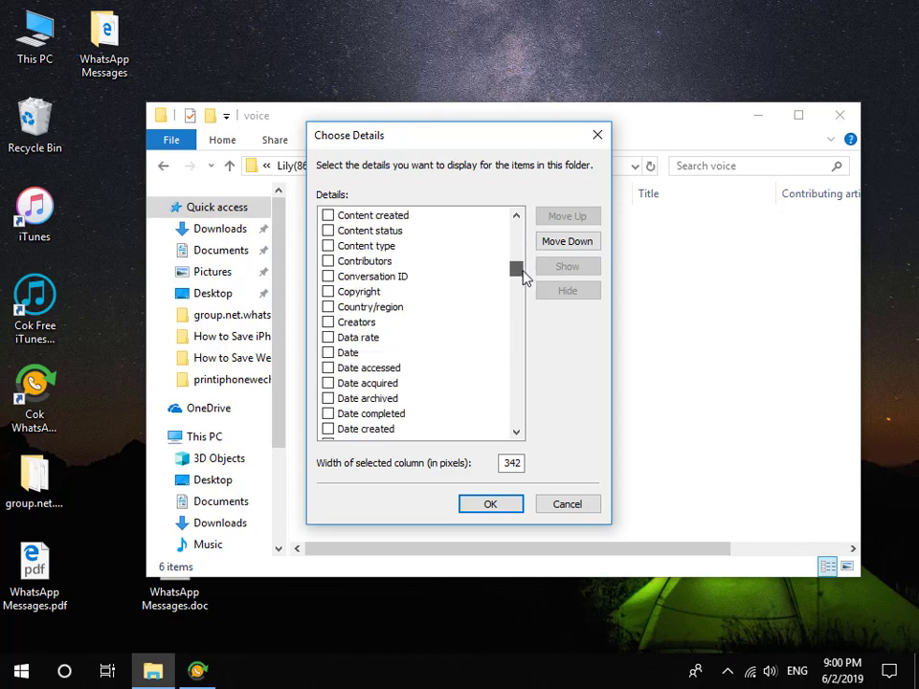
pyautogui.scroll(-3)
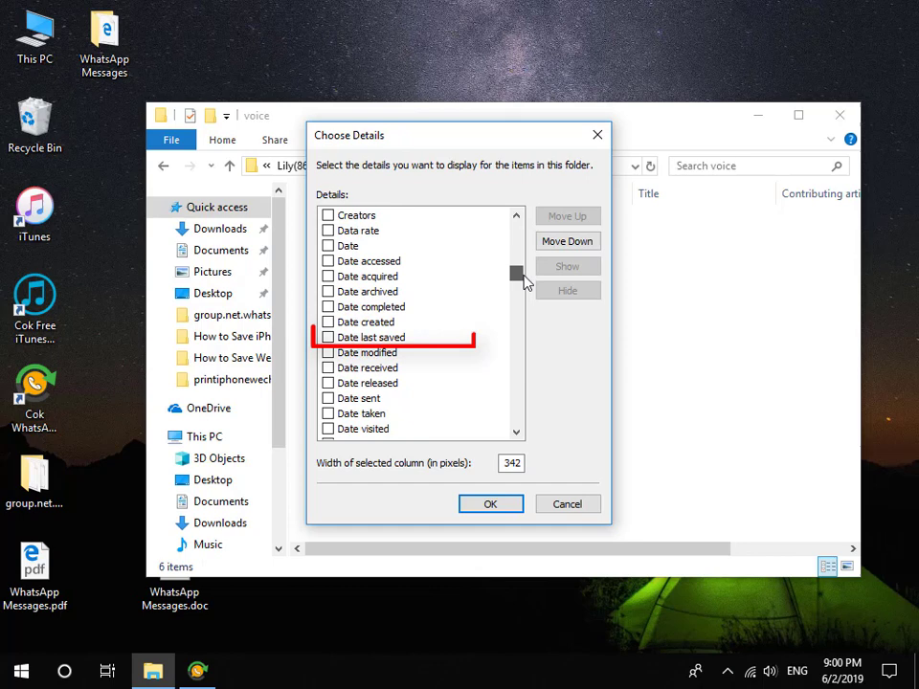
pyautogui.click(370, 337)
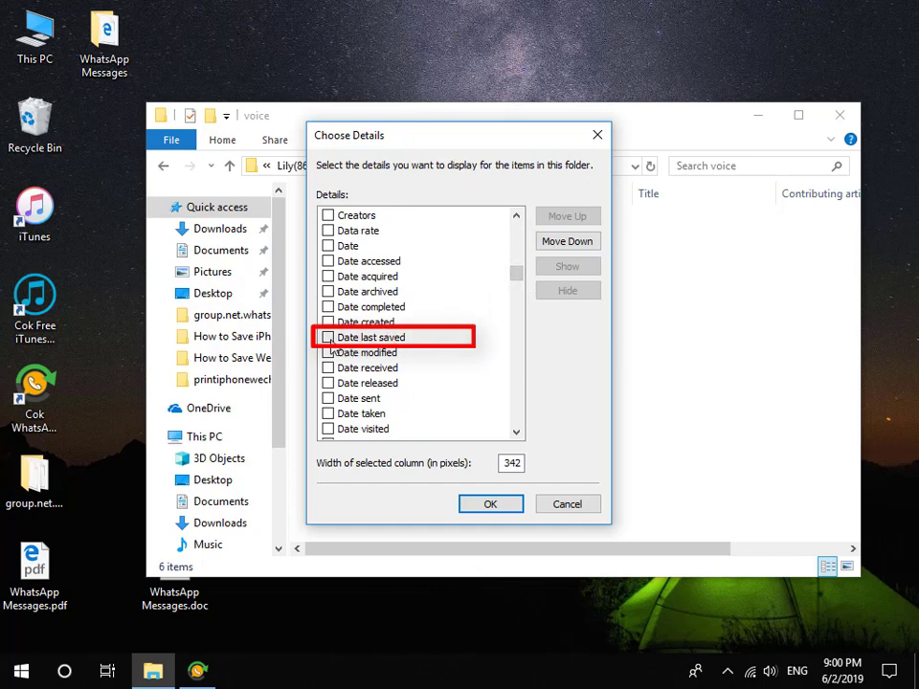
pyautogui.click(328, 336)
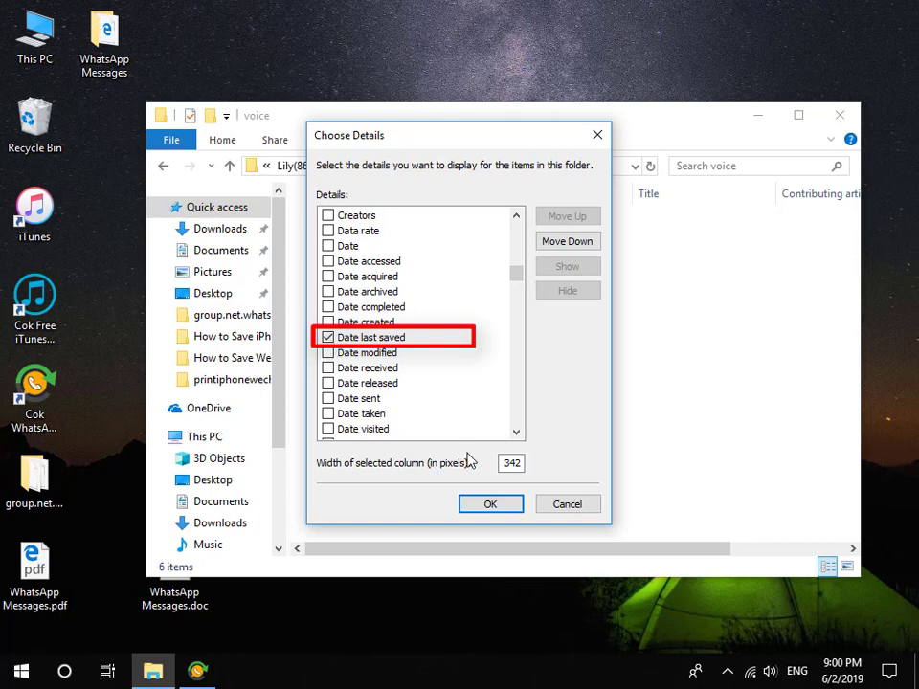
pyautogui.click(490, 503)
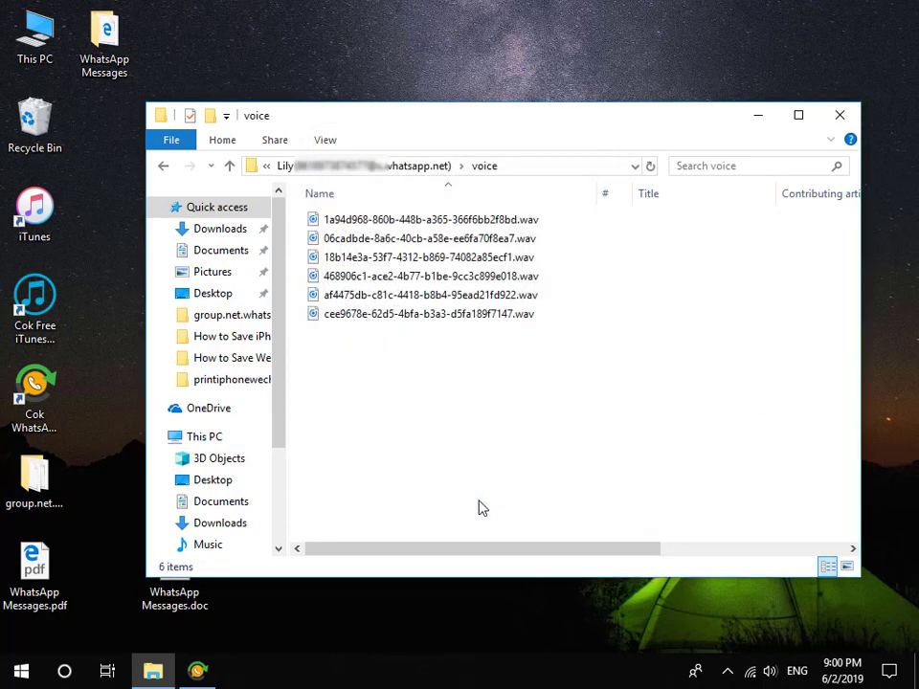
pyautogui.rightClick(483, 507)
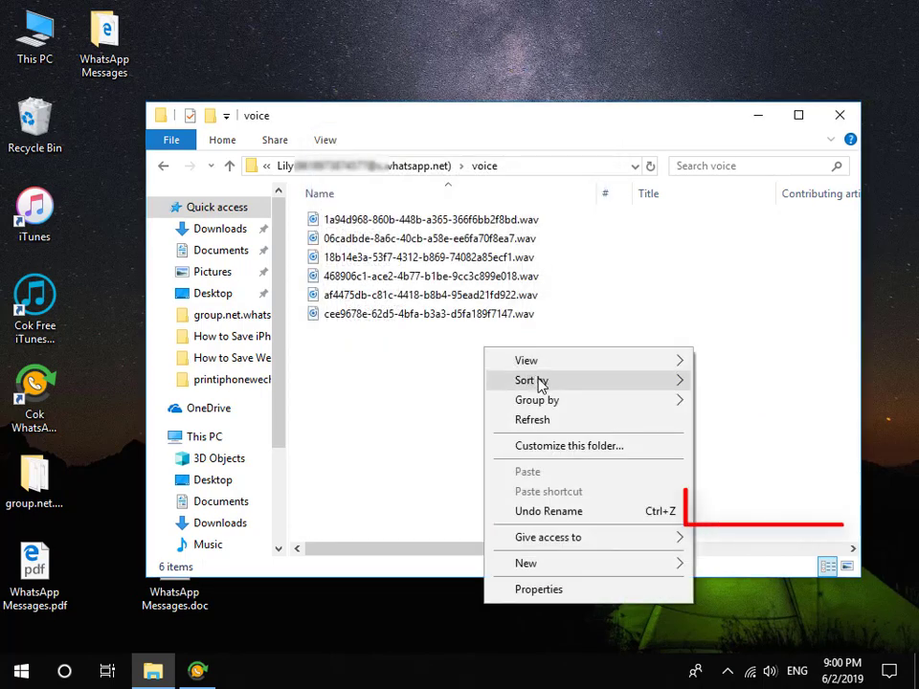
pyautogui.click(531, 380)
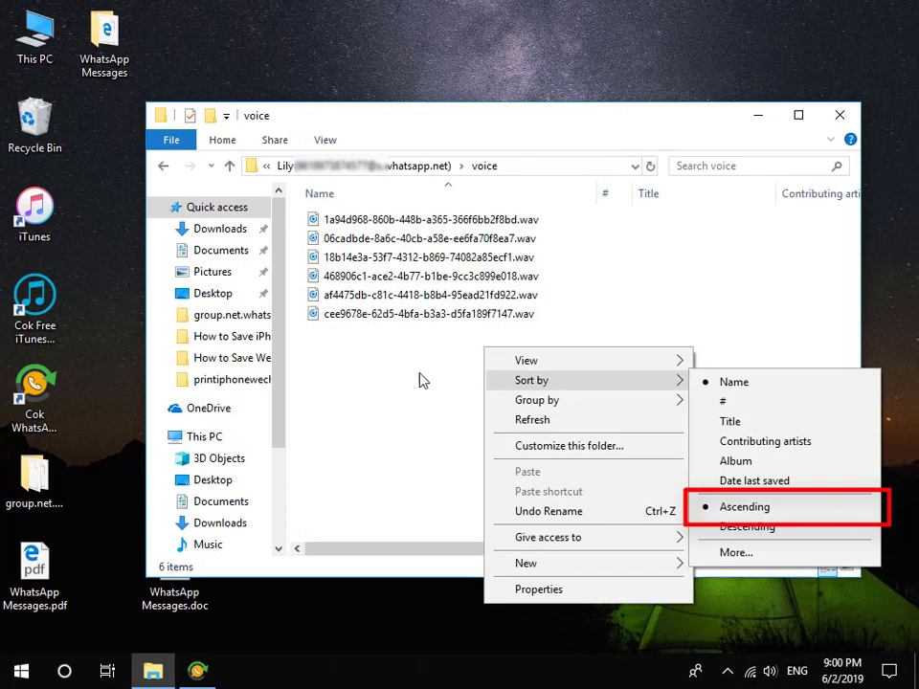
pyautogui.click(744, 506)
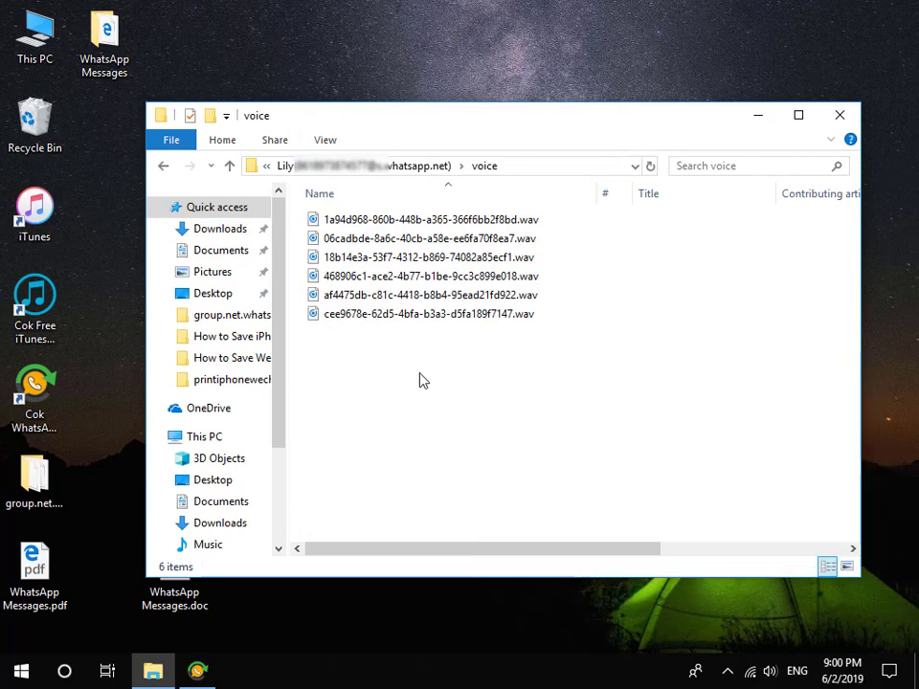